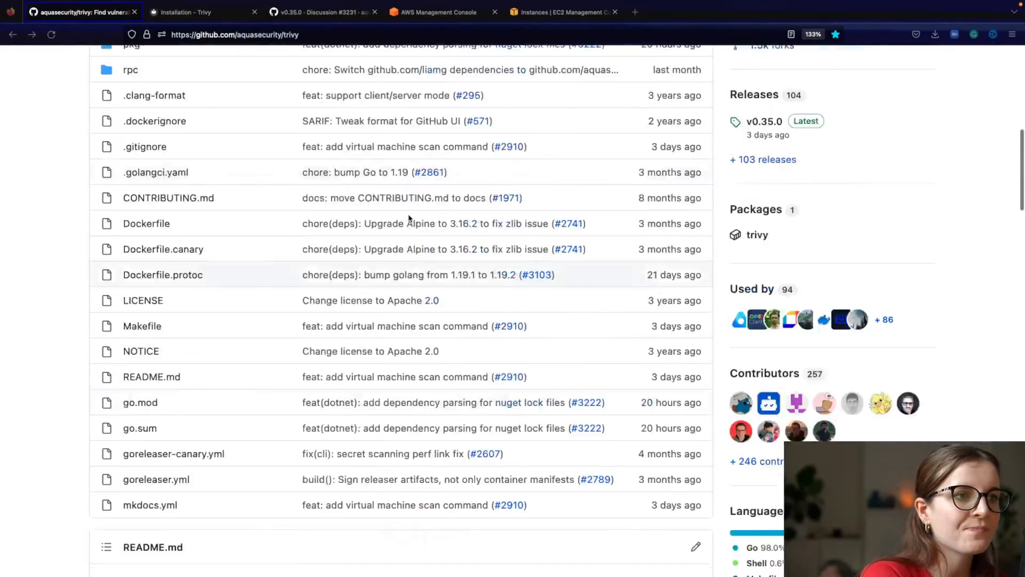
From the Trivy GitHub README, reach the Trivy documentation site overview
scroll("down", 3)
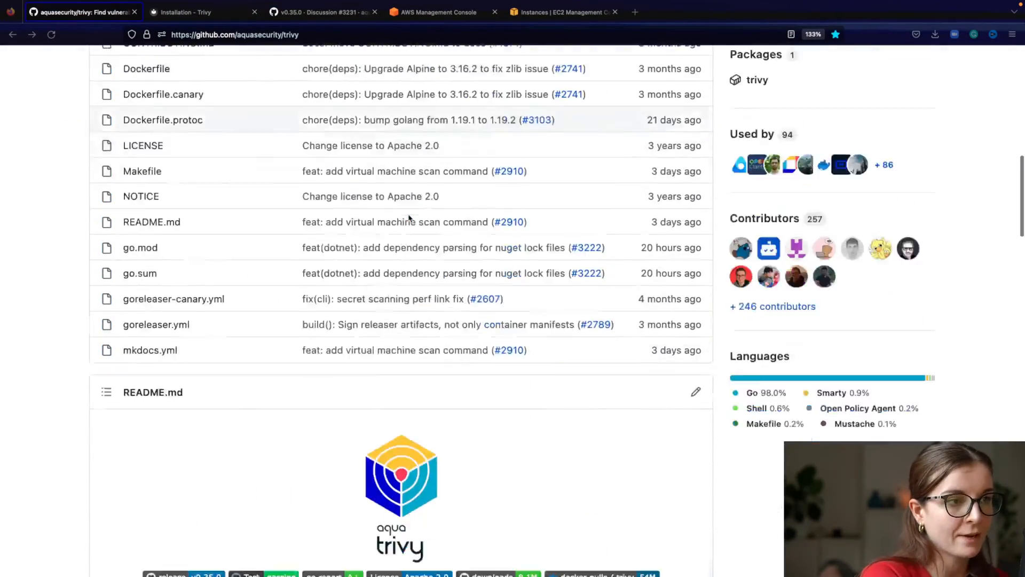
scroll("down", 3)
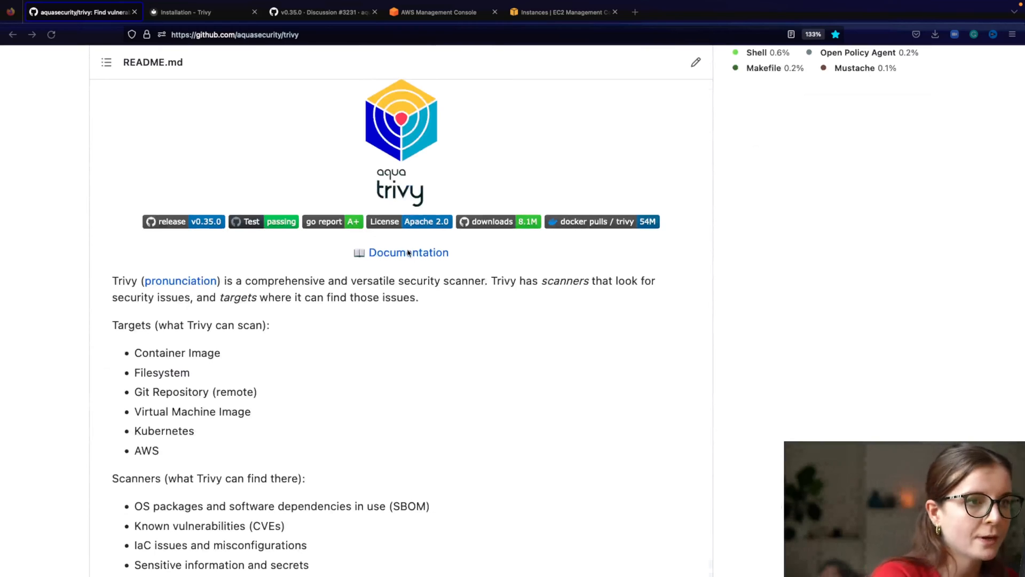
left_click(190, 12)
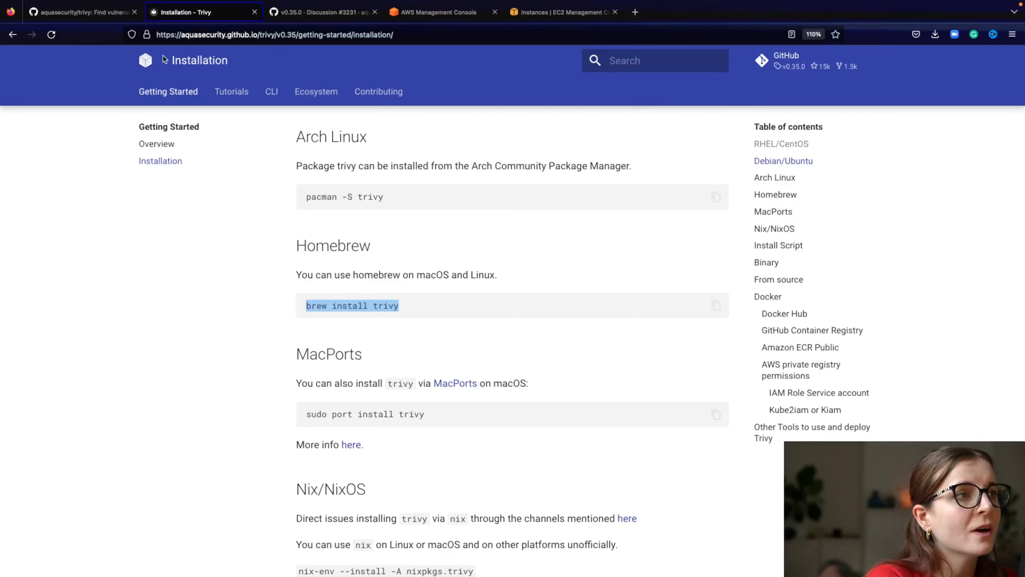
left_click(162, 92)
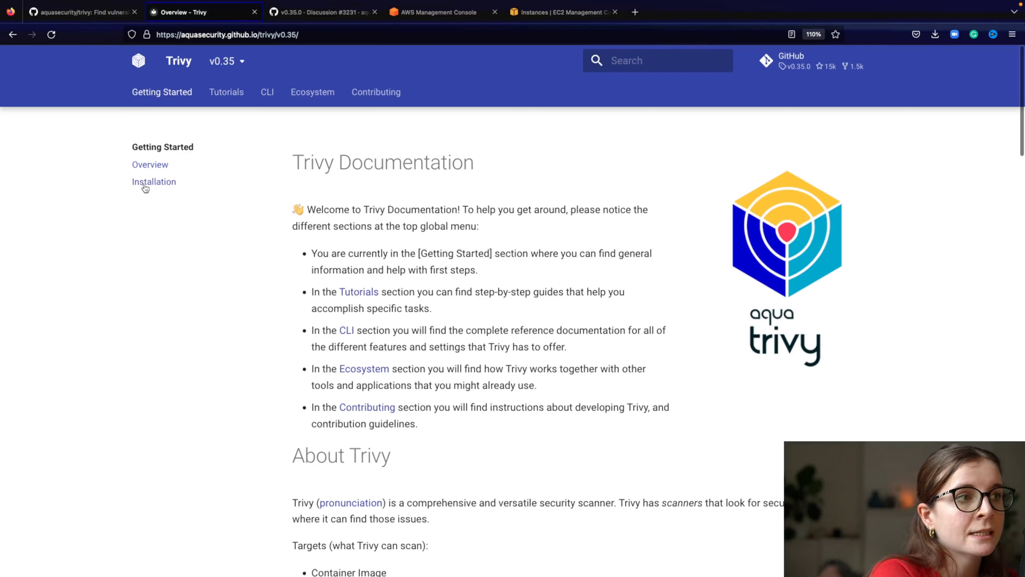
mouse_move(154, 181)
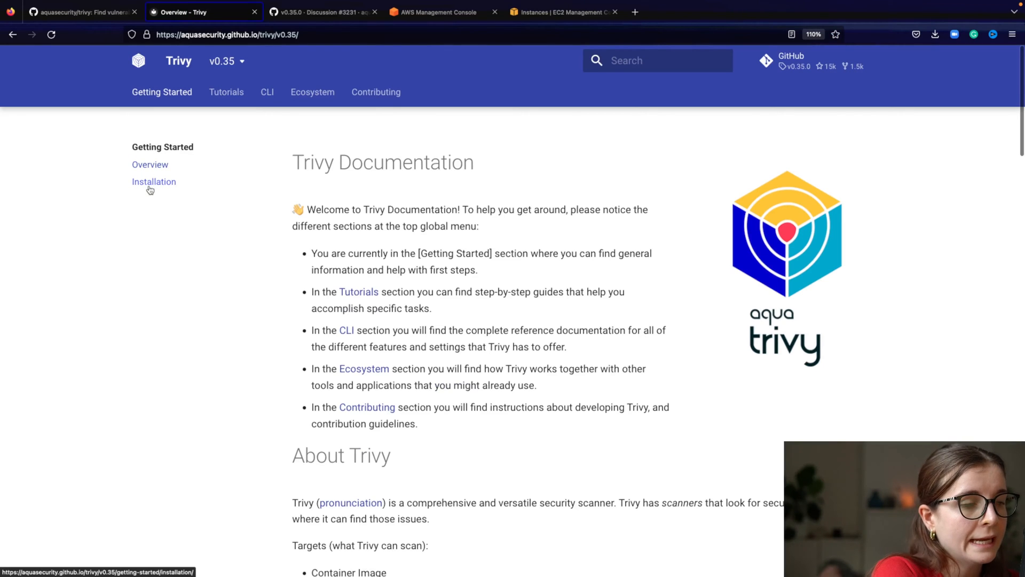
Bring up the Installation instructions under Getting Started and search 'trivy'
left_click(154, 182)
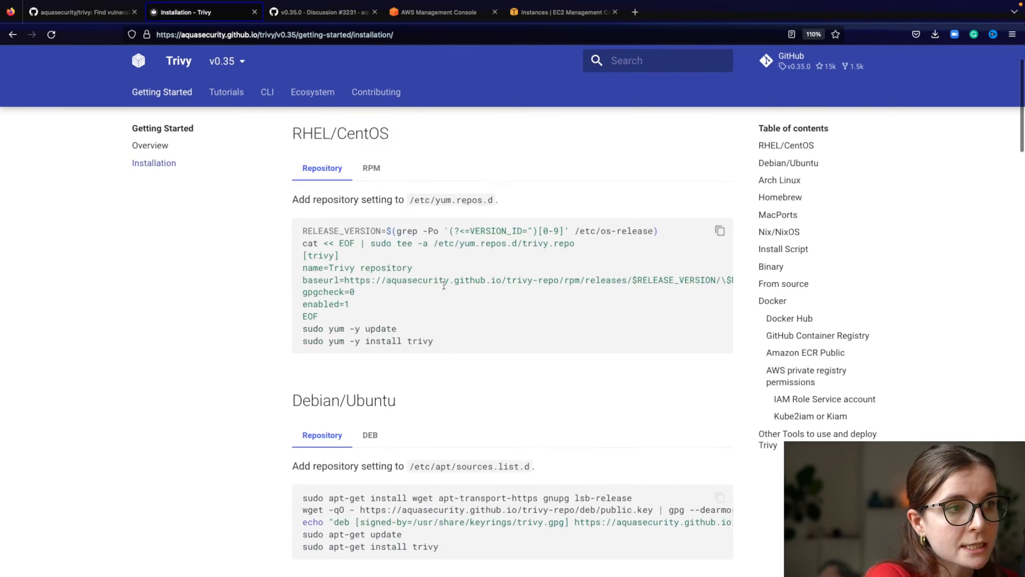
scroll("down", 3)
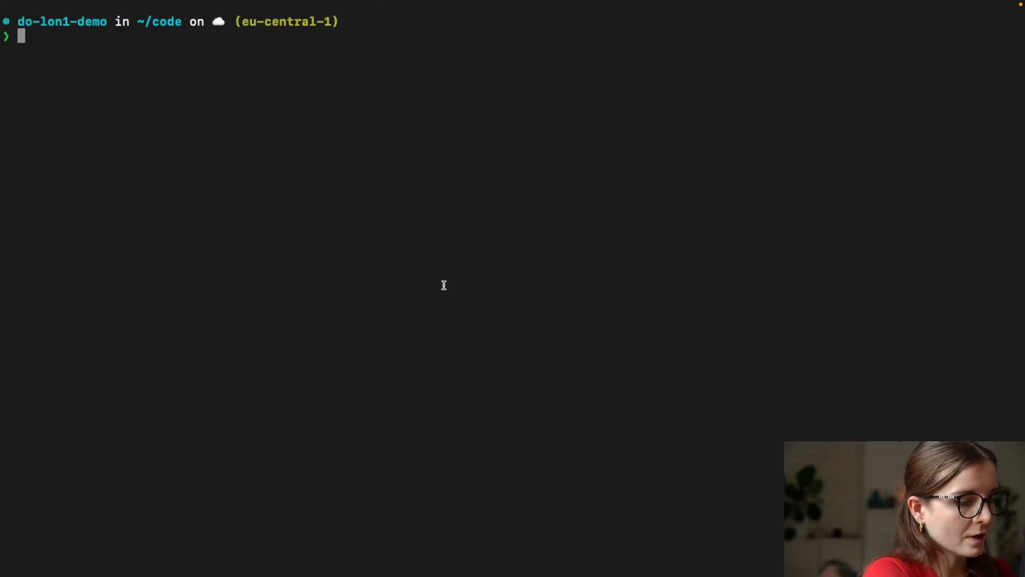
type("trivy")
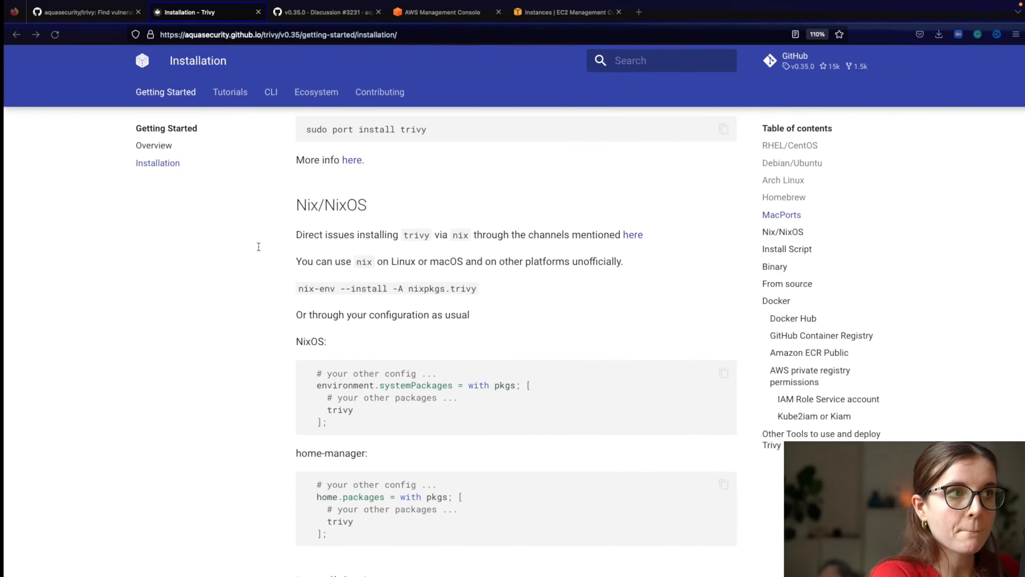
Reach the Virtual Machine Image docs via the CLI section and select the experimental-feature warning
left_click(269, 92)
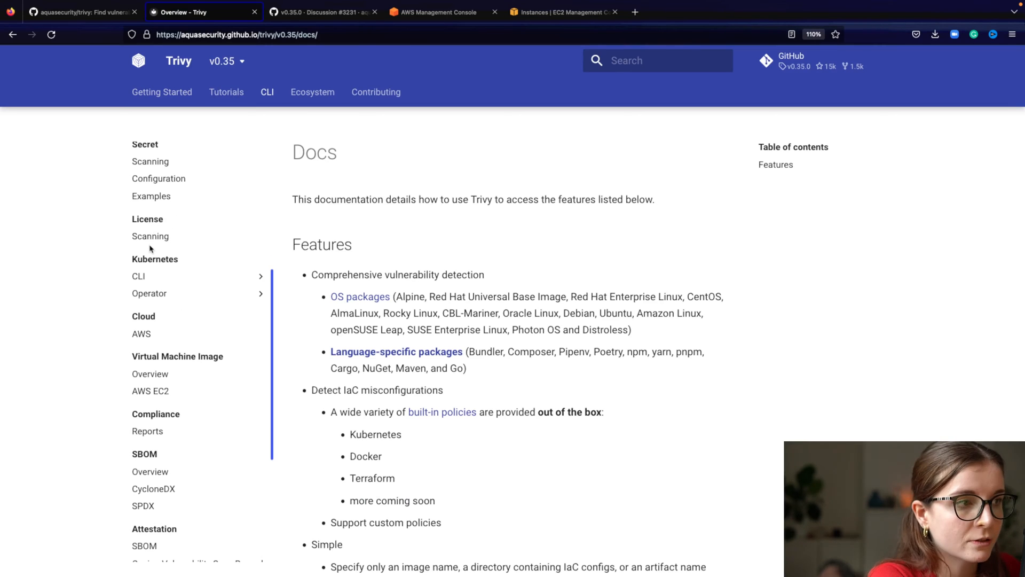
scroll("down", 3)
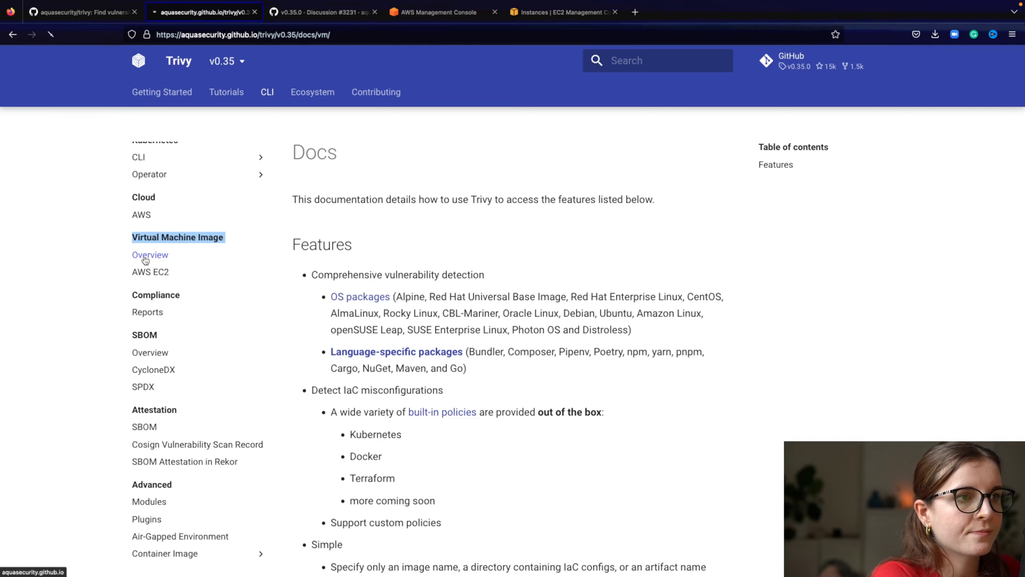
left_click(149, 254)
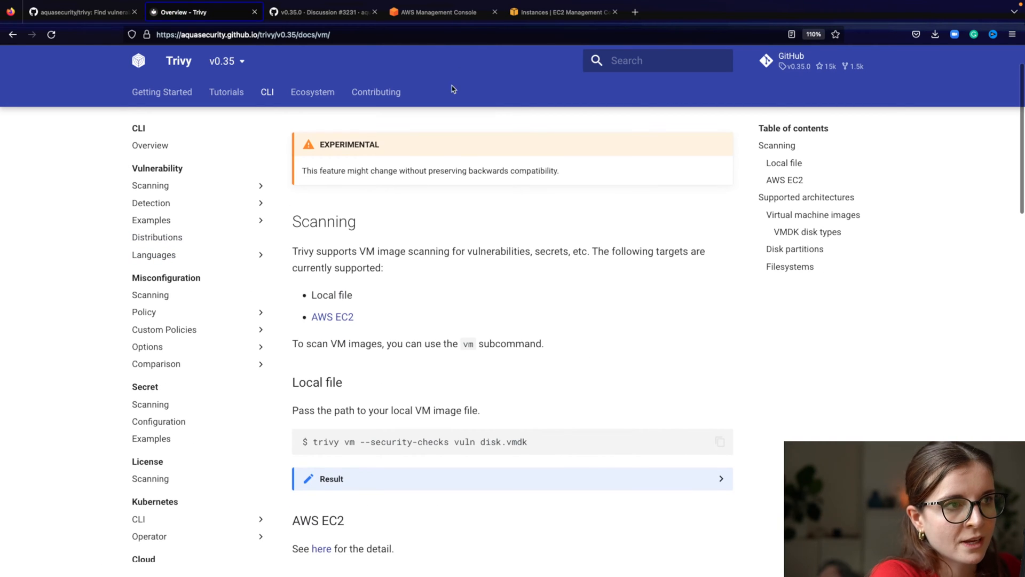
left_click_drag(302, 170, 558, 171)
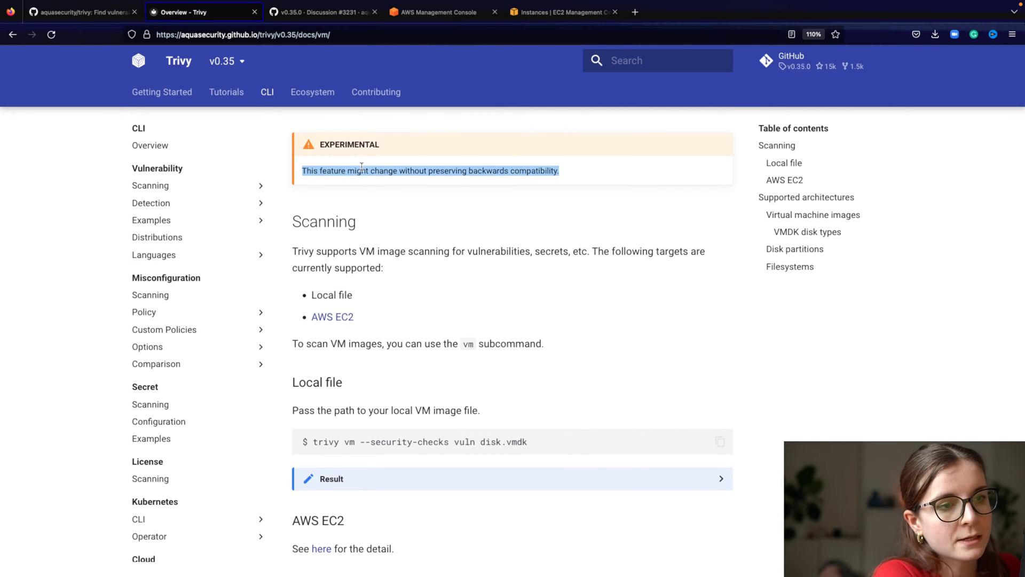
Scroll through the VM image page to review the supported formats
scroll("down", 3)
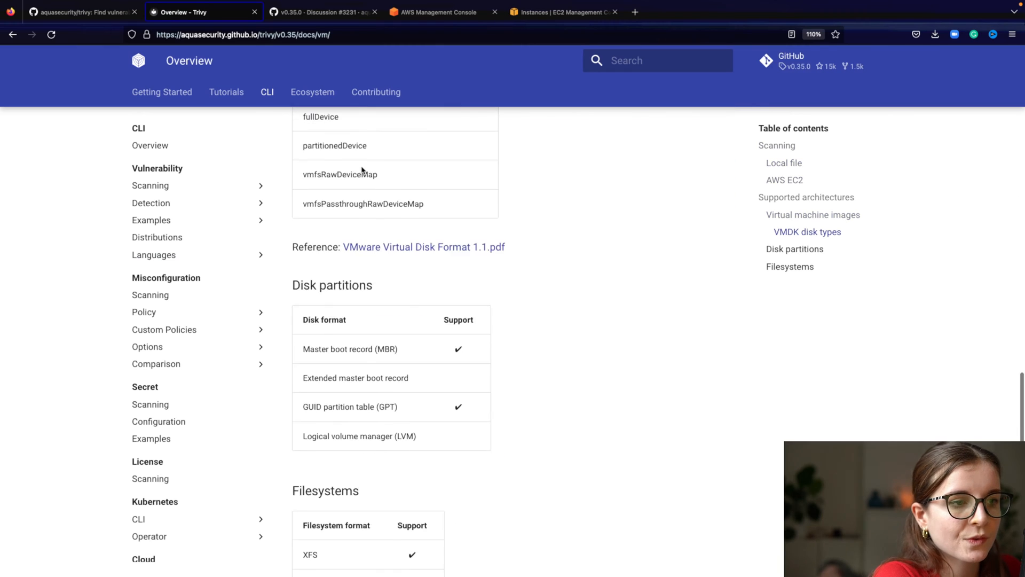
scroll("up", 3)
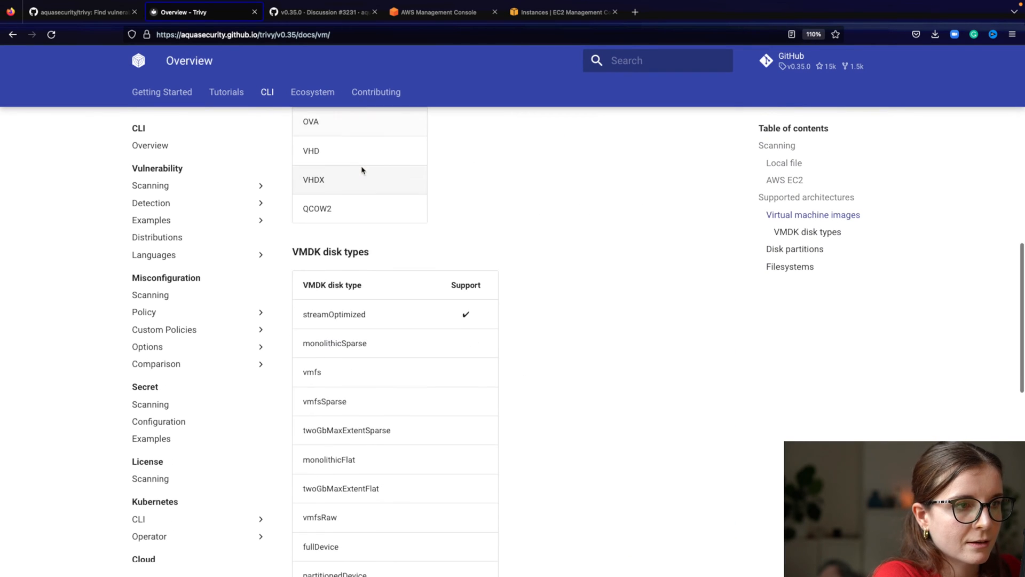
scroll("down", 3)
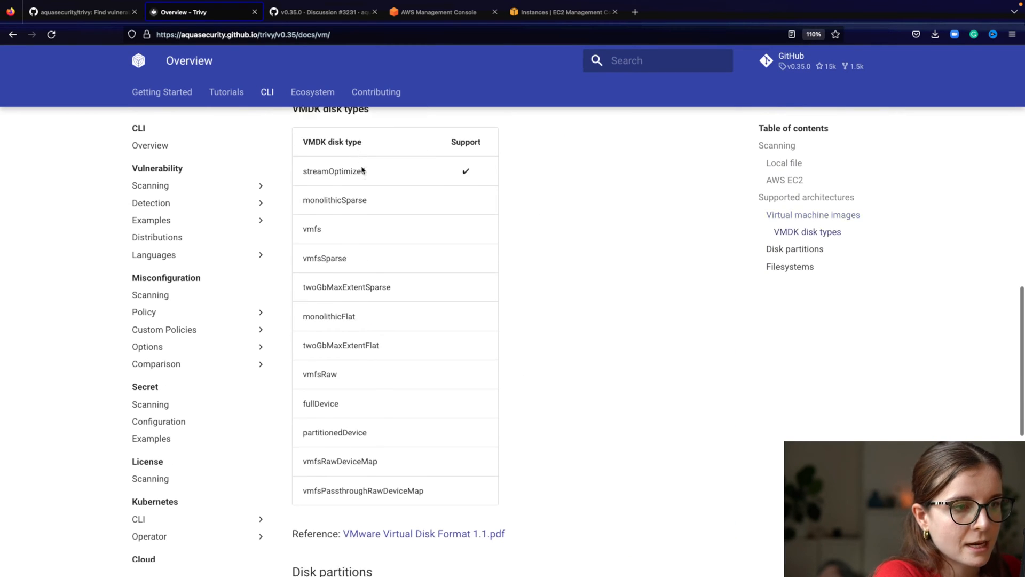
scroll("down", 3)
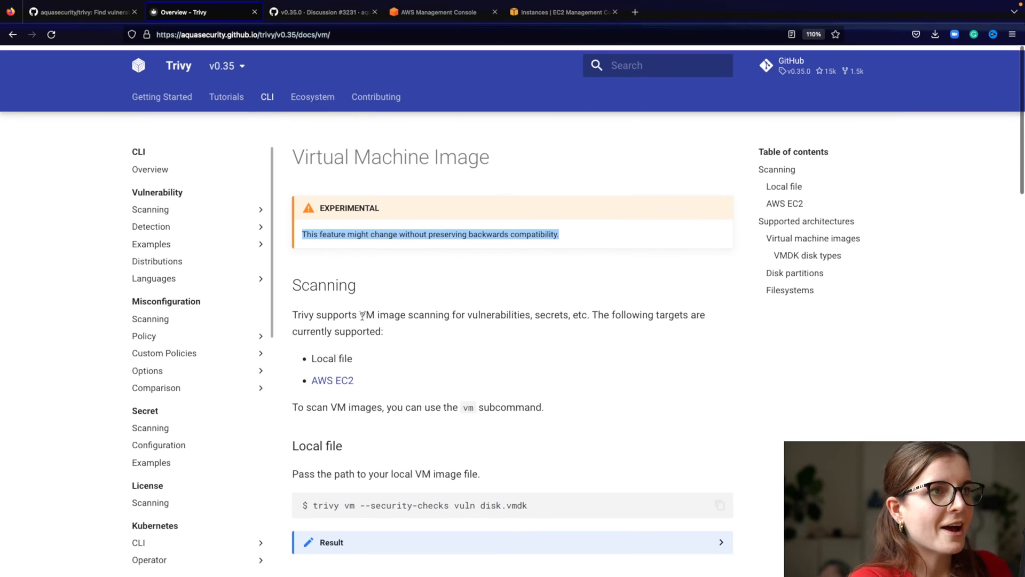
In the v0.35.0 release discussion, select the example AMI scan command and its output
left_click(321, 12)
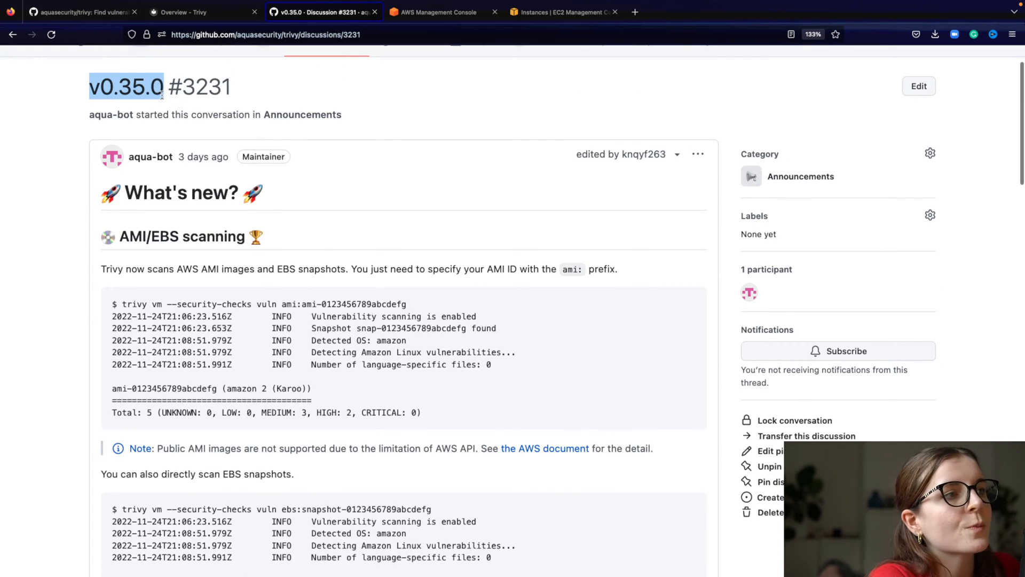
scroll("down", 3)
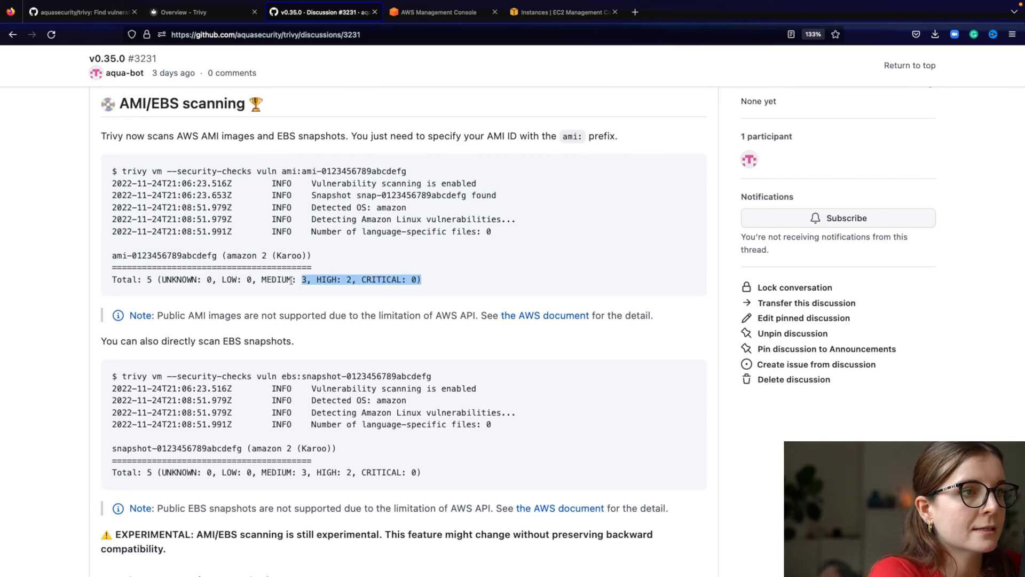
left_click_drag(120, 171, 298, 279)
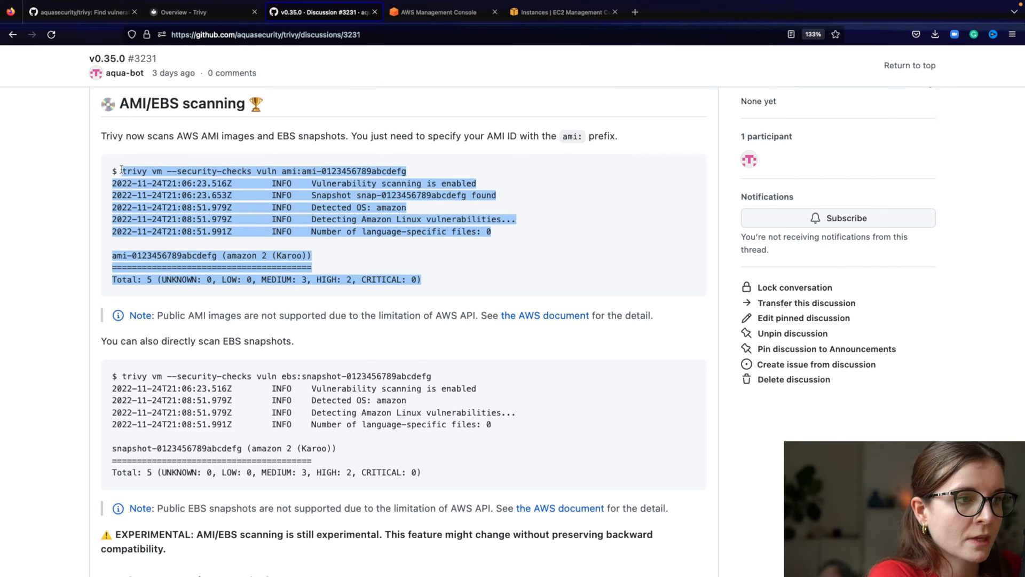
Scroll to the EBS snapshot example and select its trivy vm command output
scroll("down", 3)
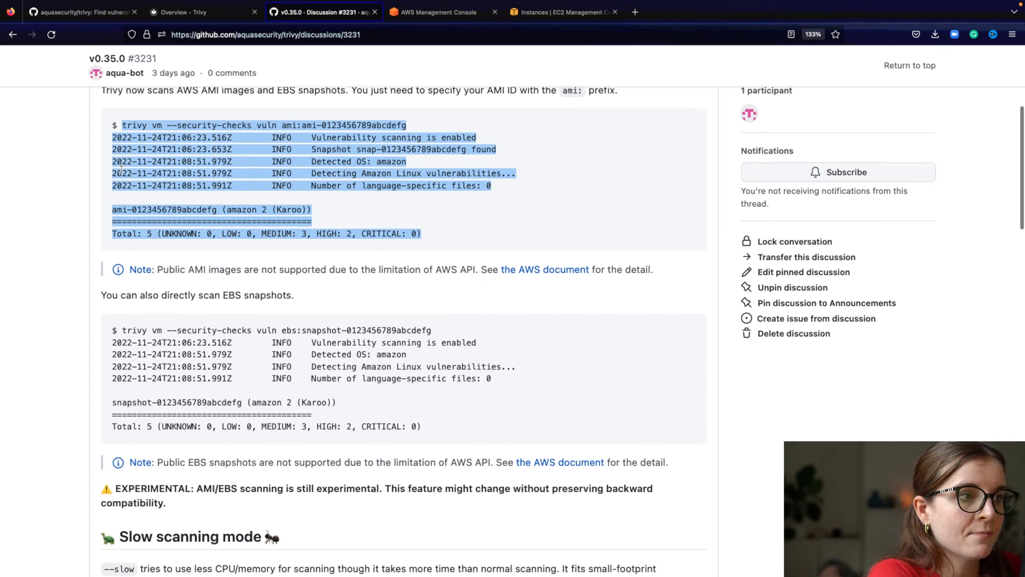
scroll("down", 3)
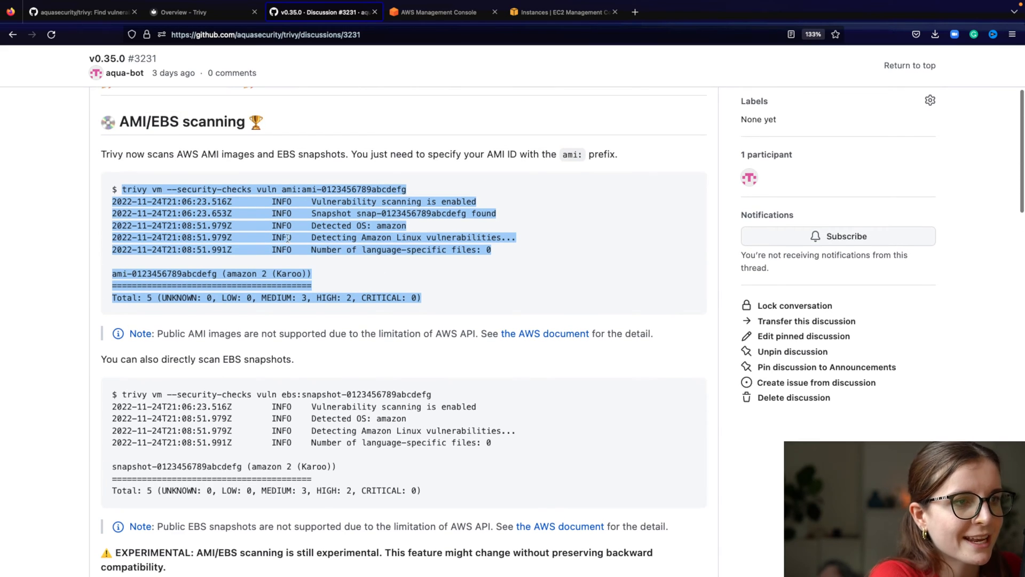
scroll("down", 3)
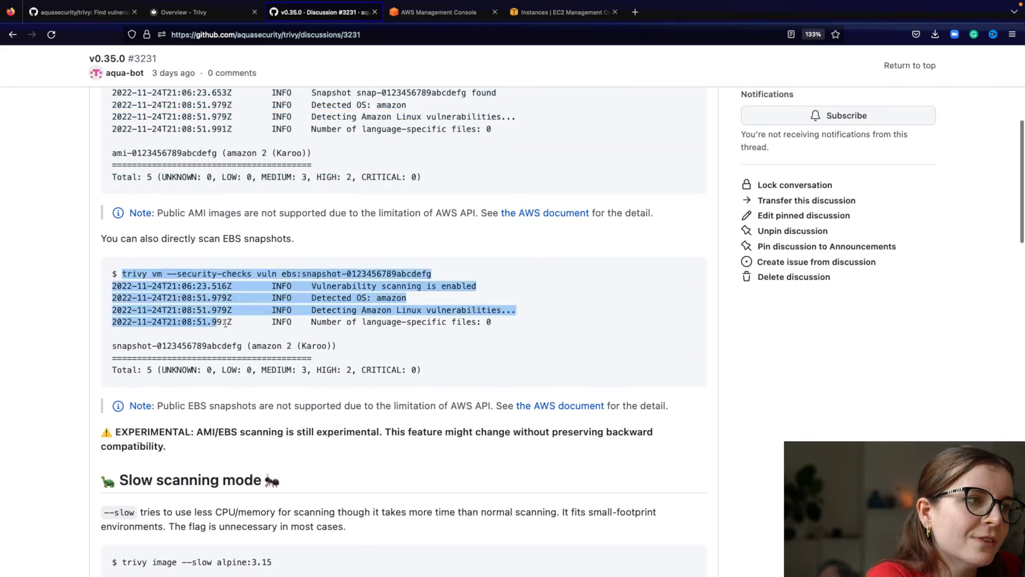
left_click_drag(233, 321, 336, 345)
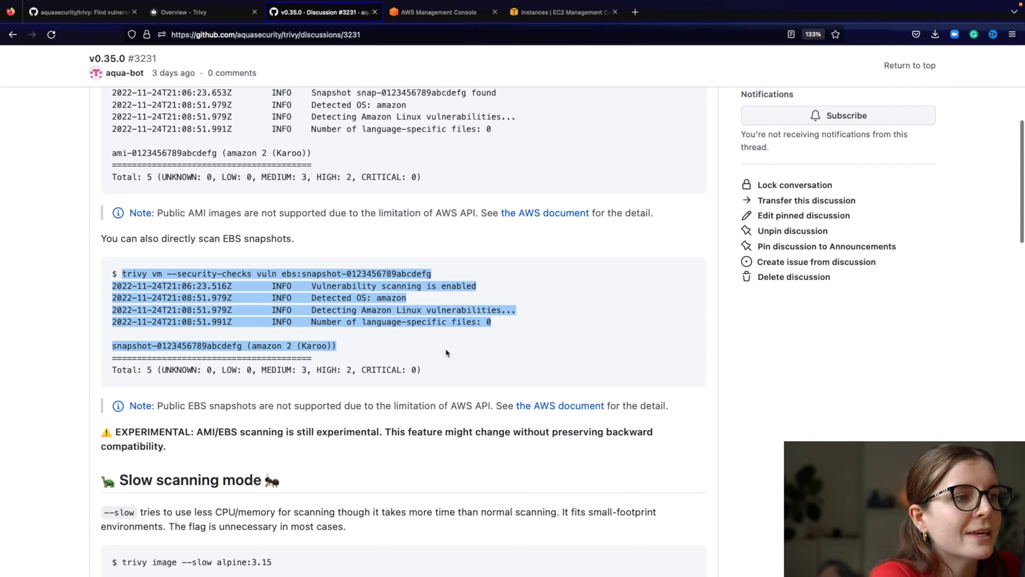
mouse_move(218, 342)
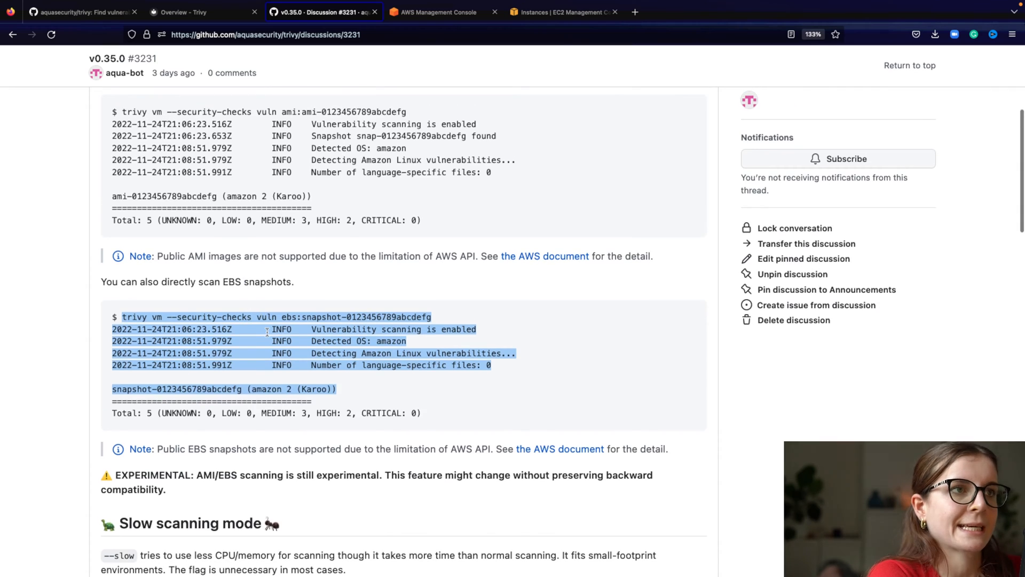
From the AWS console home, reach the EC2 dashboard and its AMI catalog
left_click(441, 12)
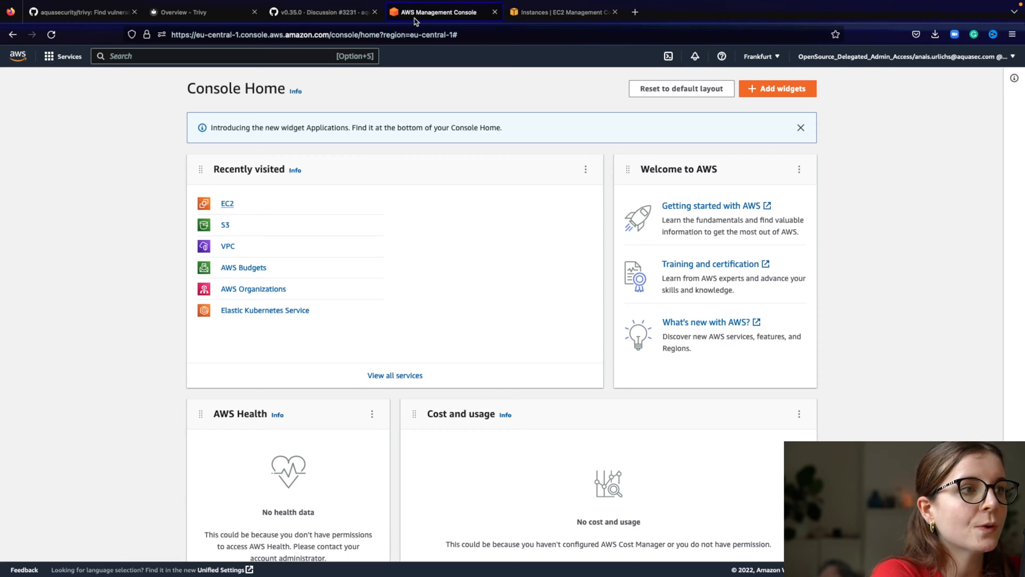
left_click(228, 203)
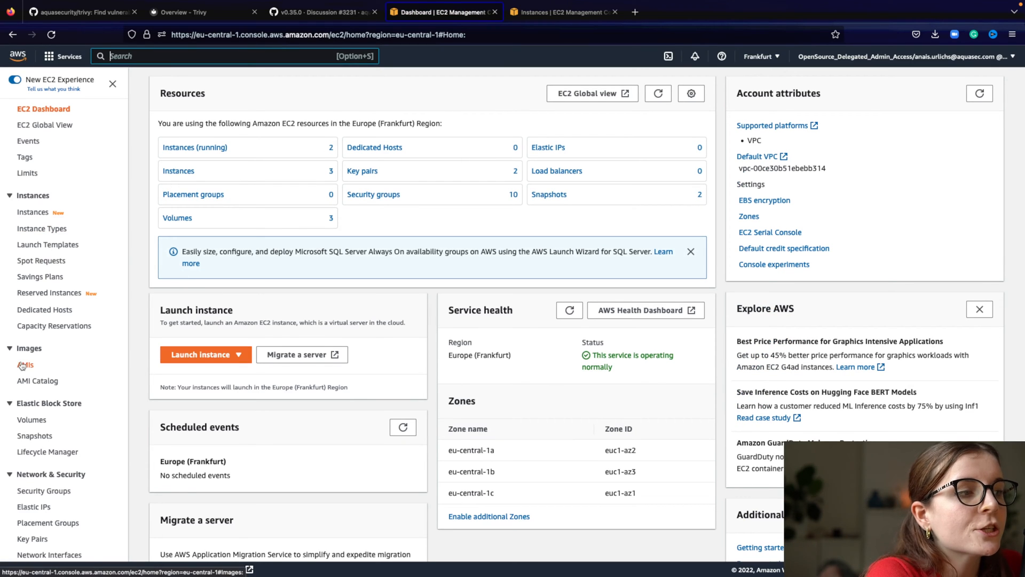
left_click(38, 380)
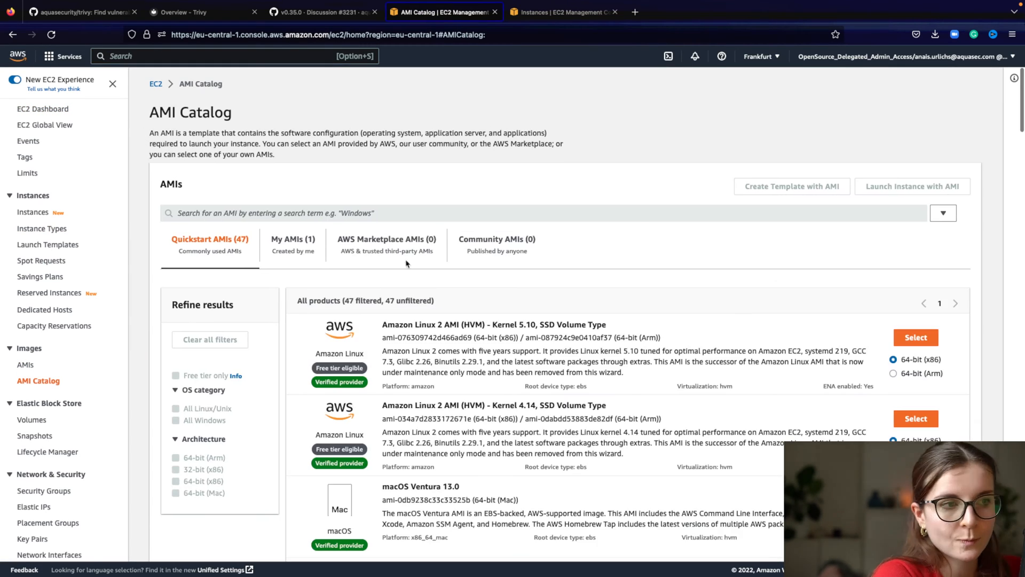
scroll("down", 3)
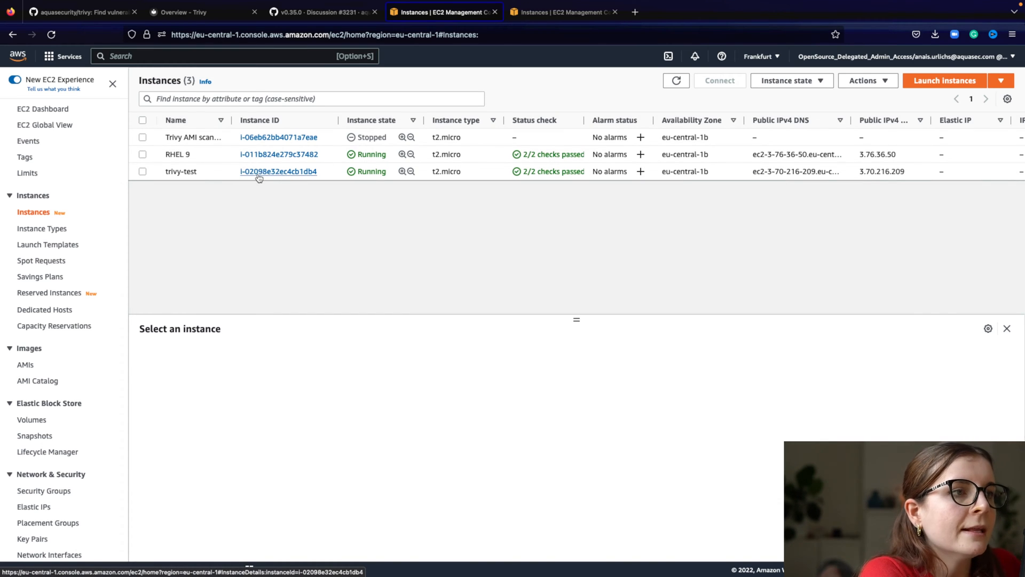
Review the details of the running trivy-test instance
left_click(277, 171)
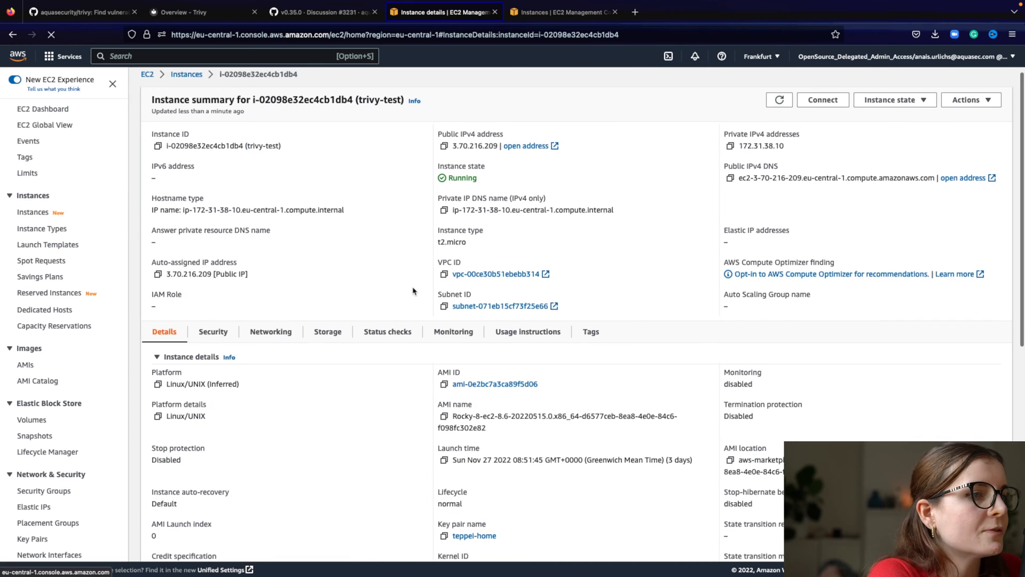
scroll("down", 3)
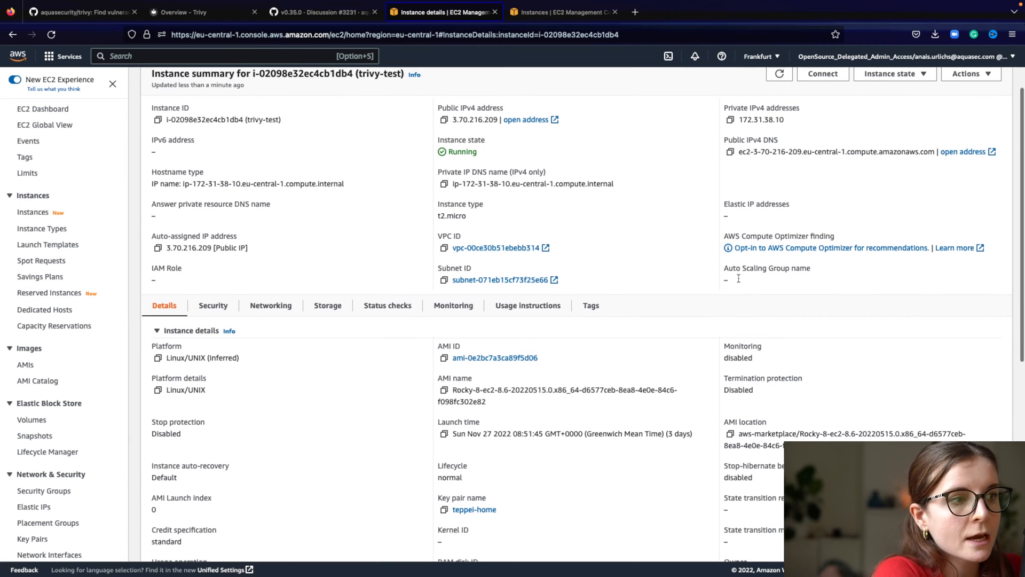
scroll("down", 3)
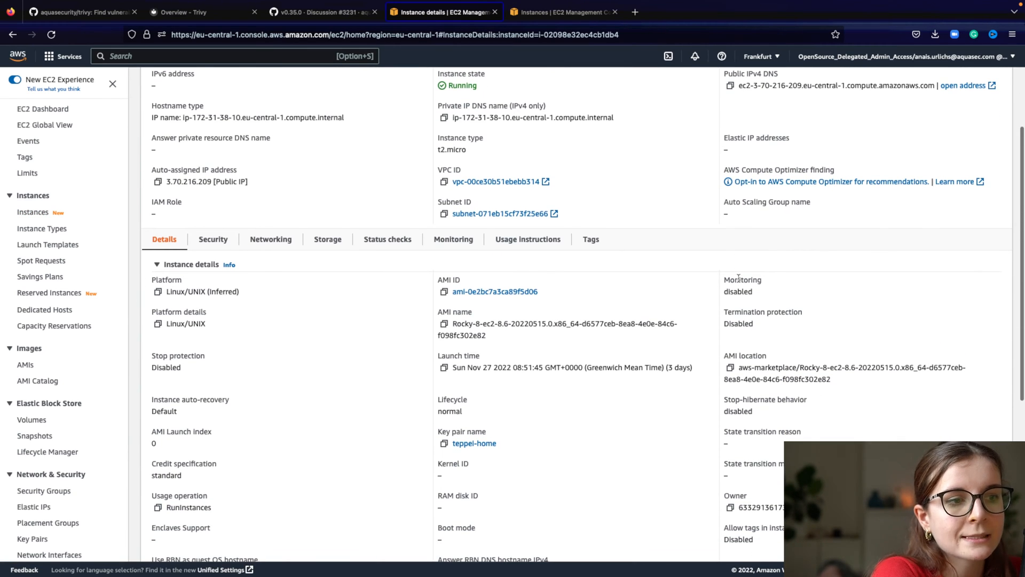
scroll("up", 3)
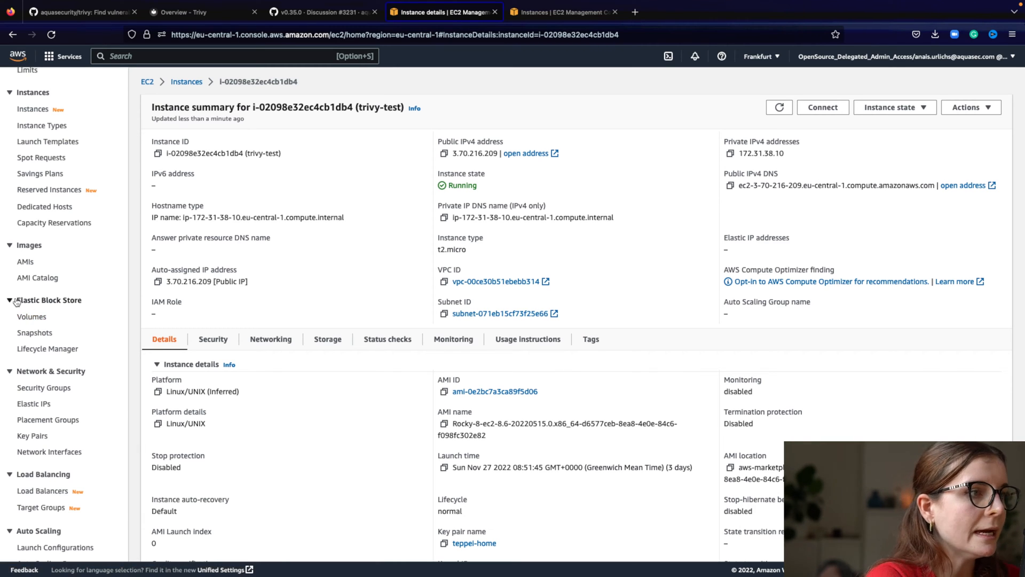
Open the trivy-demo image summary under owned AMIs and copy its AMI ID
left_click(24, 261)
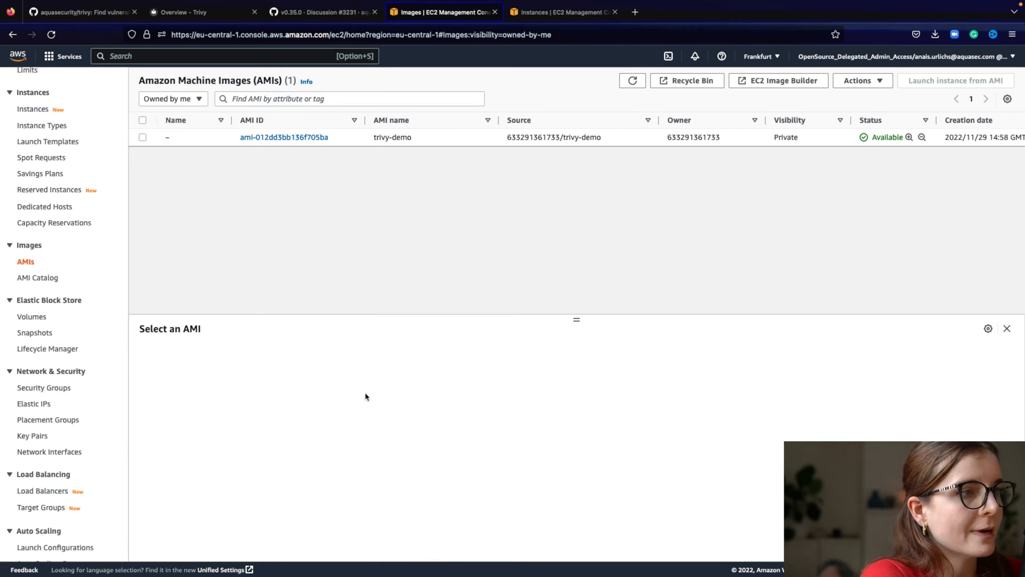
mouse_move(284, 138)
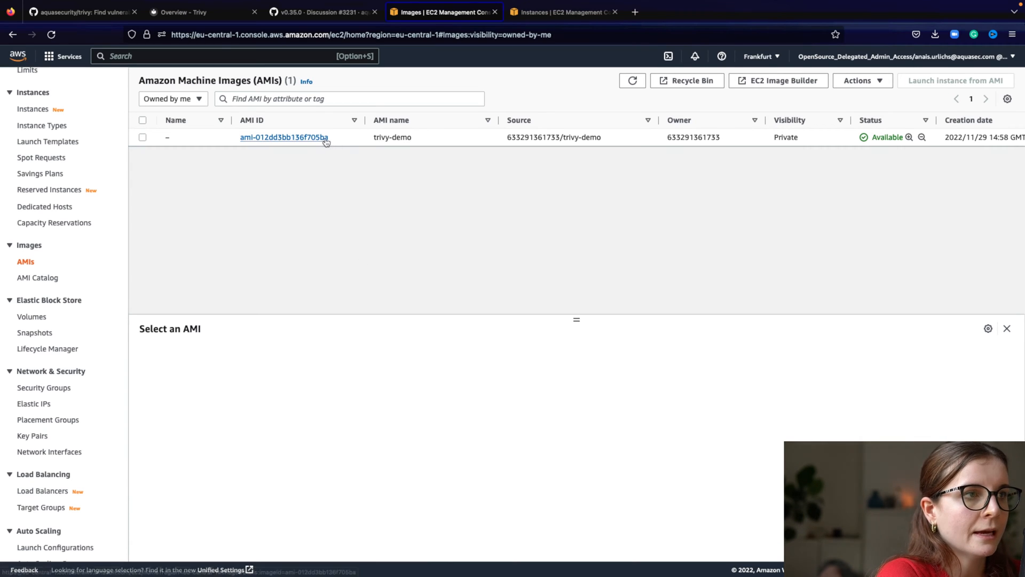
left_click(284, 136)
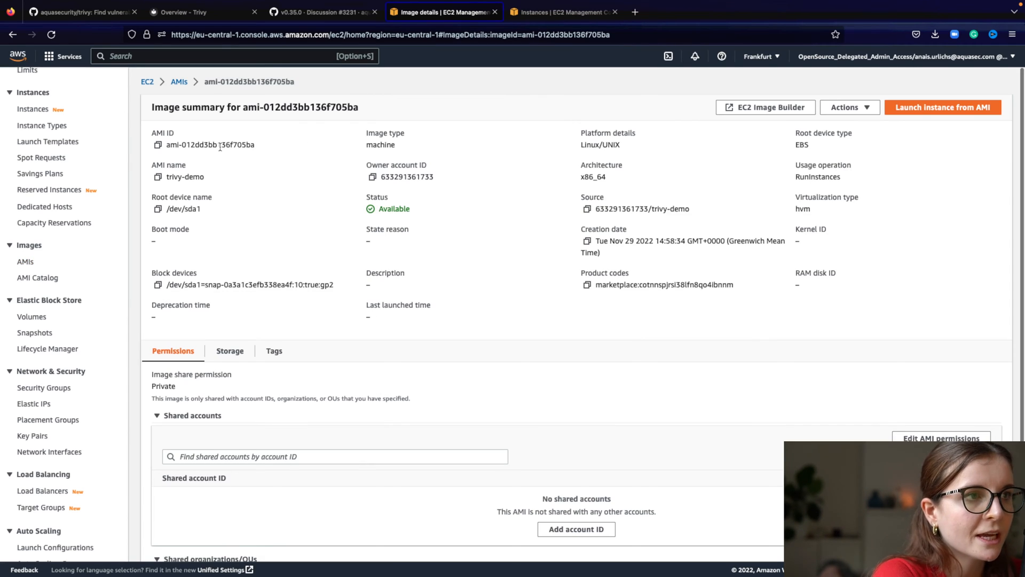
left_click(157, 144)
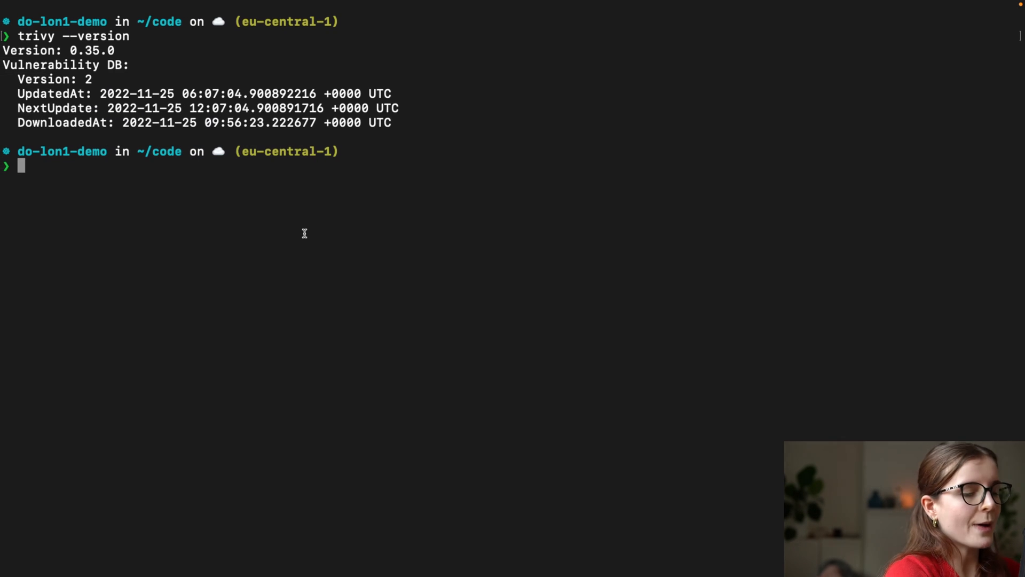
Run trivy vm --security-checks vuln ami:<AMI ID> and highlight the ami target and found snapshot id
type("trivy vm --security-checks vuln ami:ami-012dd3bb136f705ba")
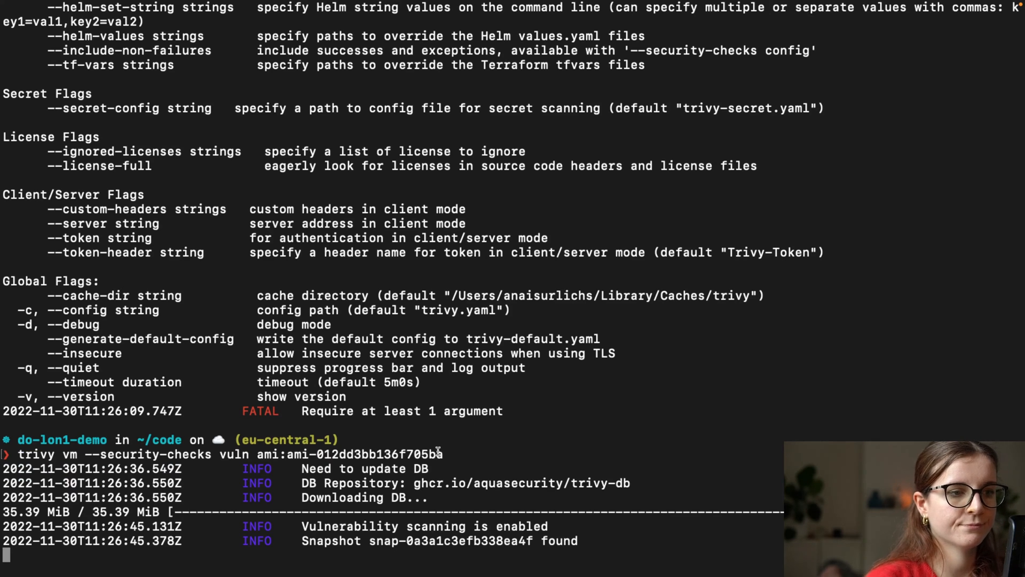
double_click(268, 454)
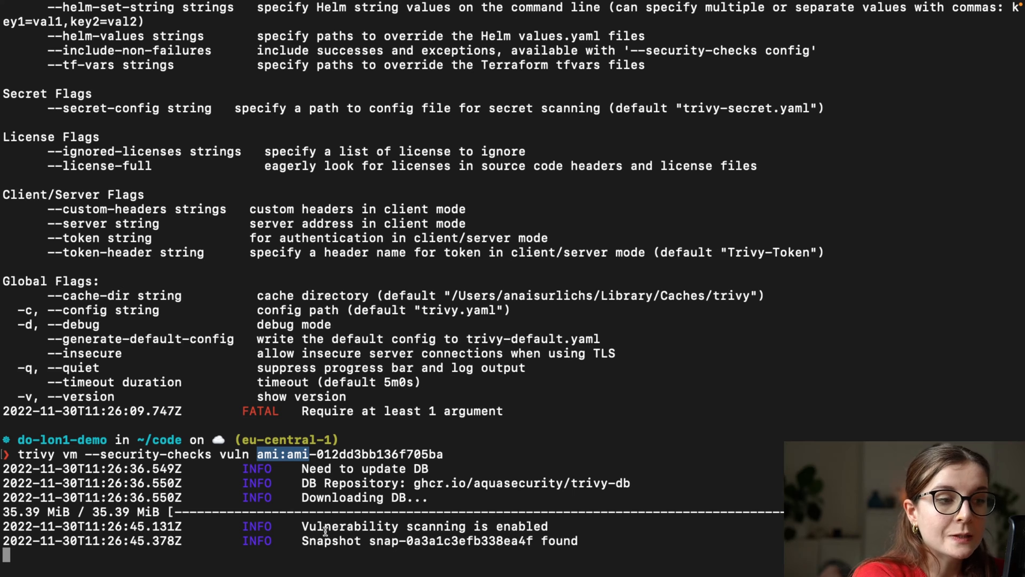
left_click_drag(302, 541, 578, 541)
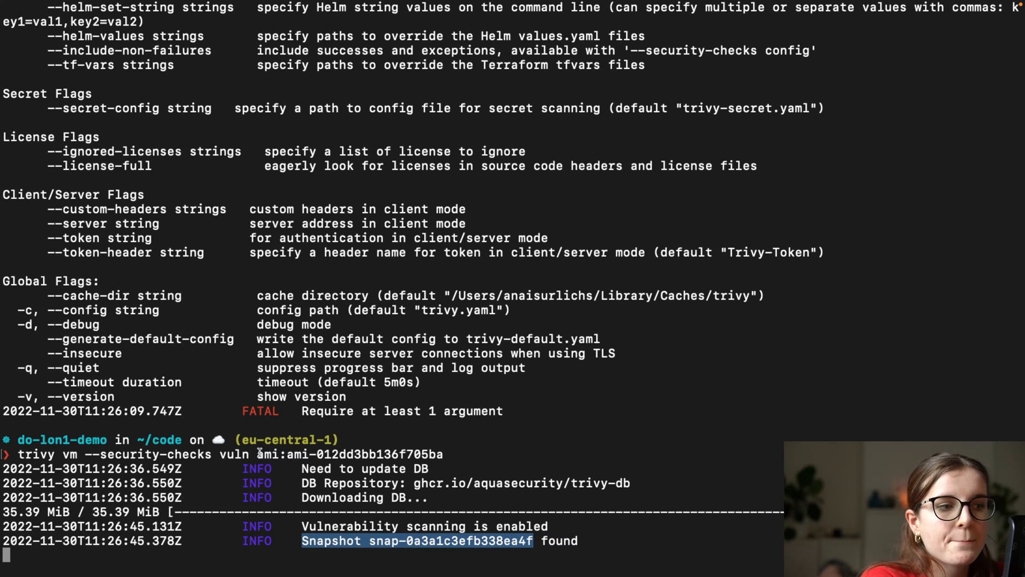
double_click(268, 454)
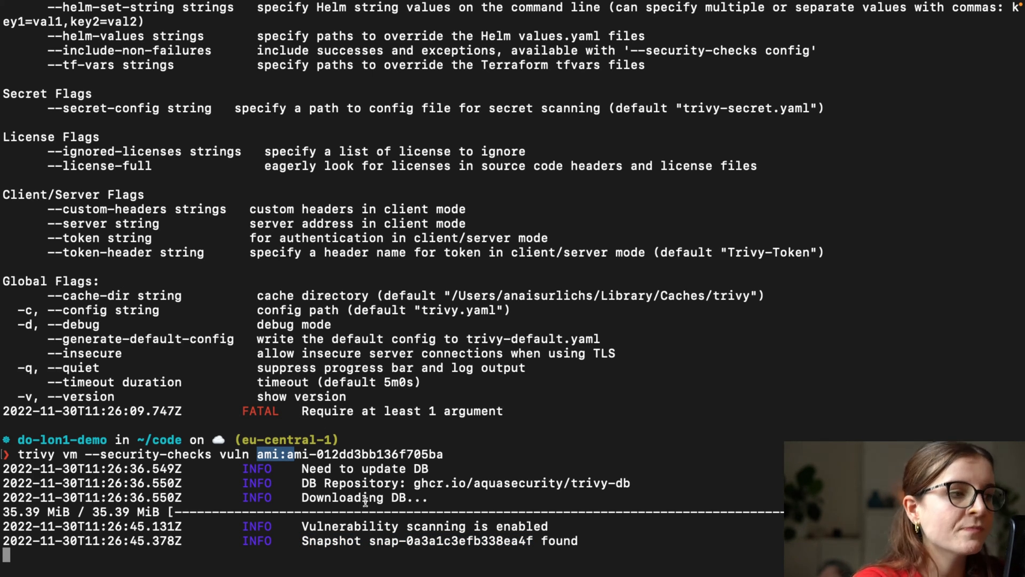
mouse_move(222, 400)
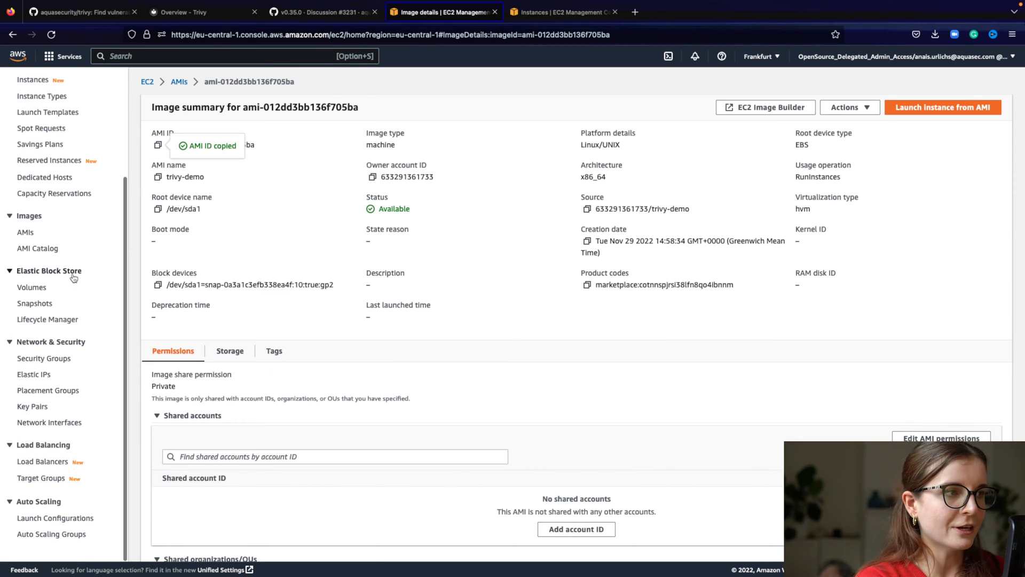
From the EC2 sidebar's Elastic Block Store section, show the Volumes list
scroll("down", 3)
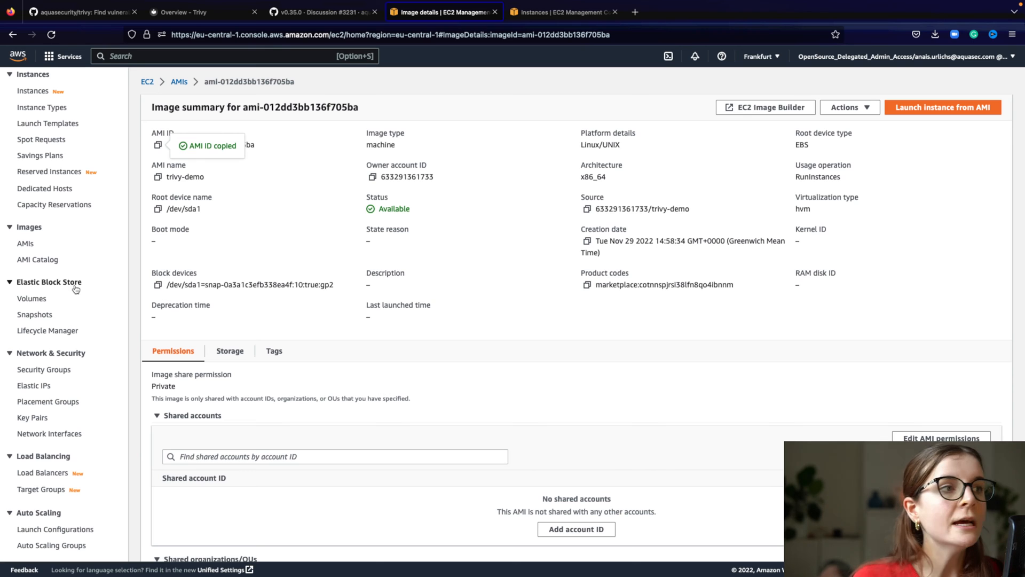
mouse_move(31, 298)
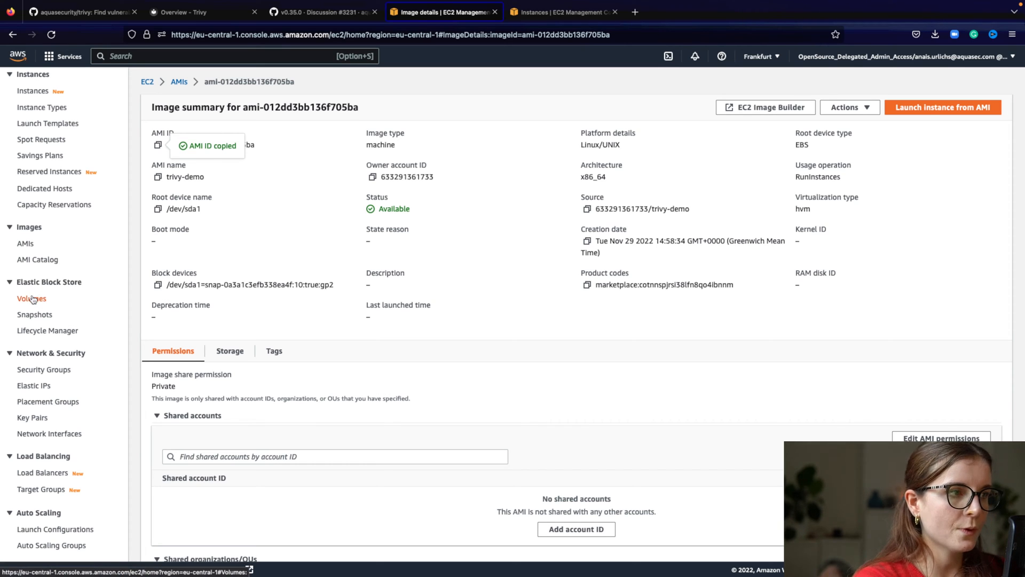
left_click(31, 299)
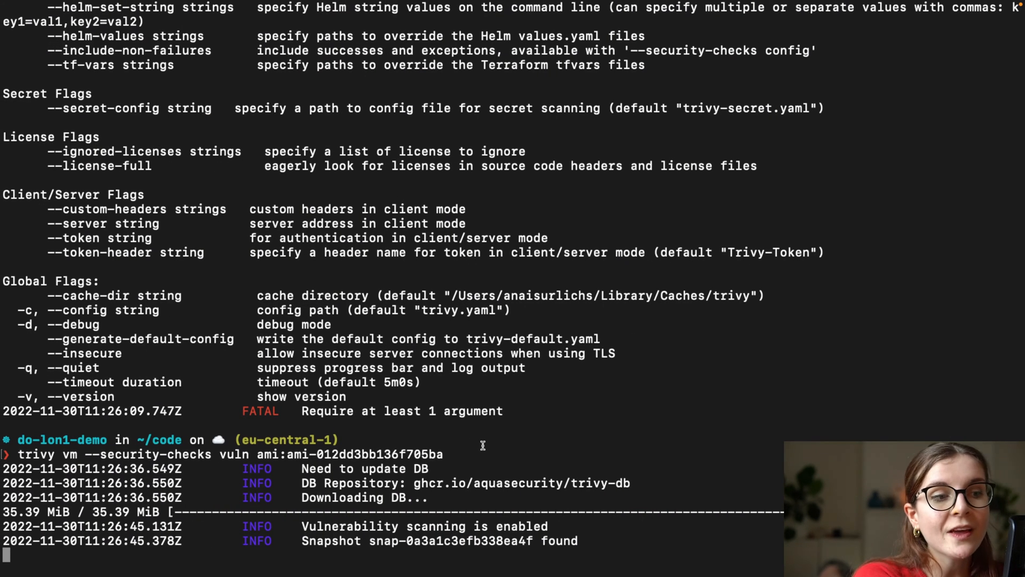
Select part of the finished AMI scan's vulnerability table listing vim, xz and zlib CVEs
left_click_drag(258, 454, 476, 483)
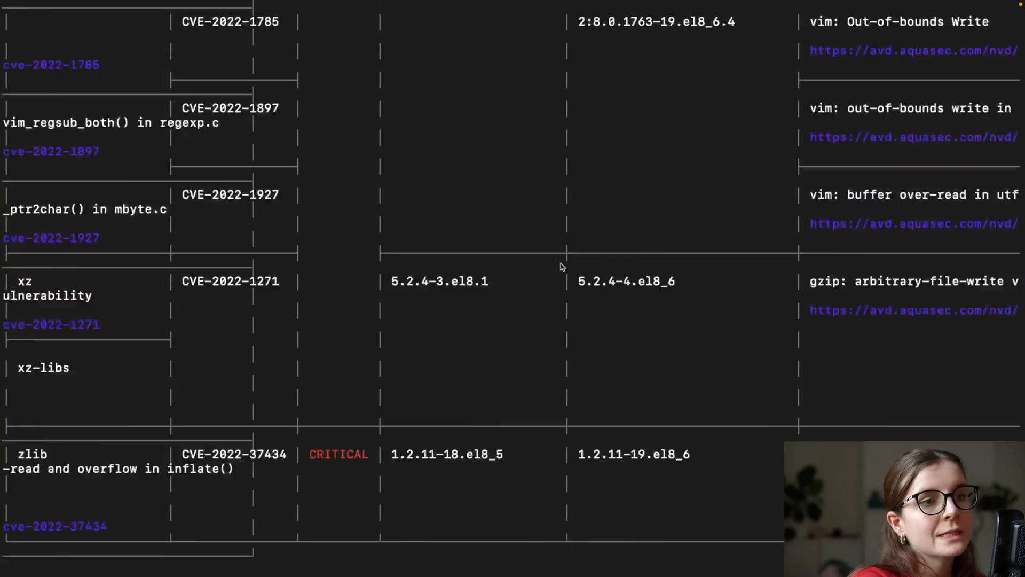
Scroll to the report's end: 353 rocky 8.6 vulnerabilities, ending with python-urllib3 CVEs
scroll("down", 3)
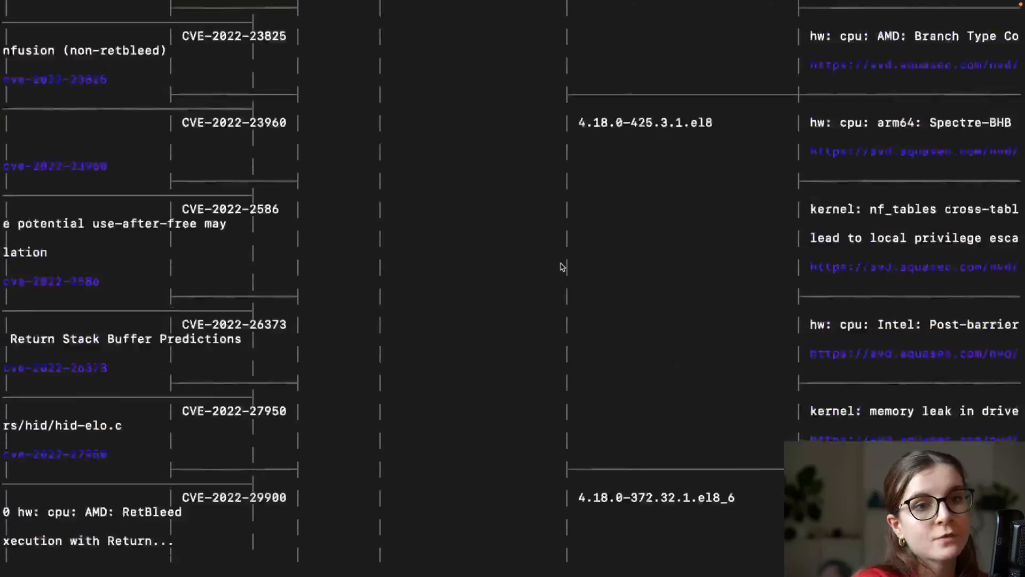
scroll("down", 3)
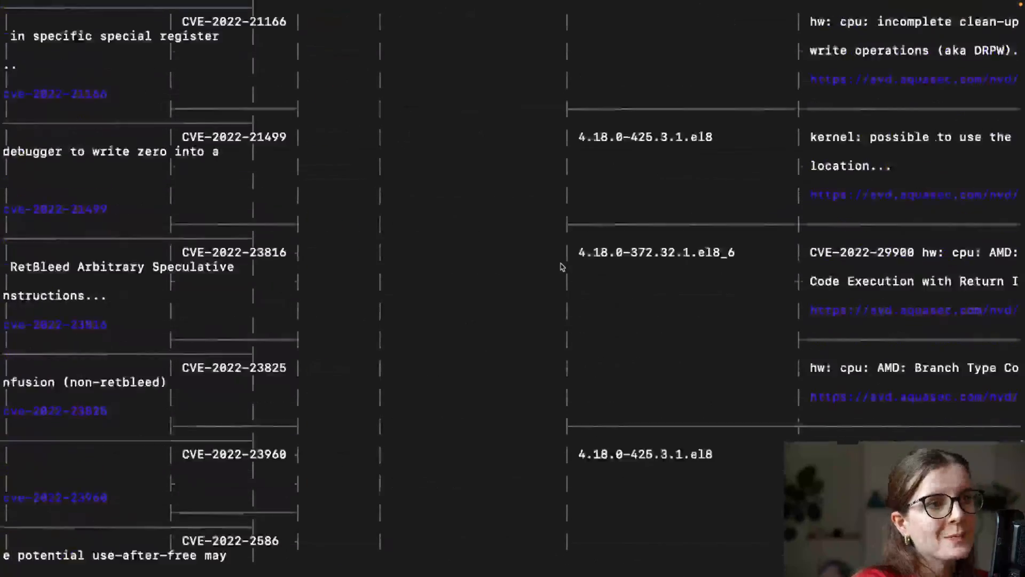
scroll("down", 3)
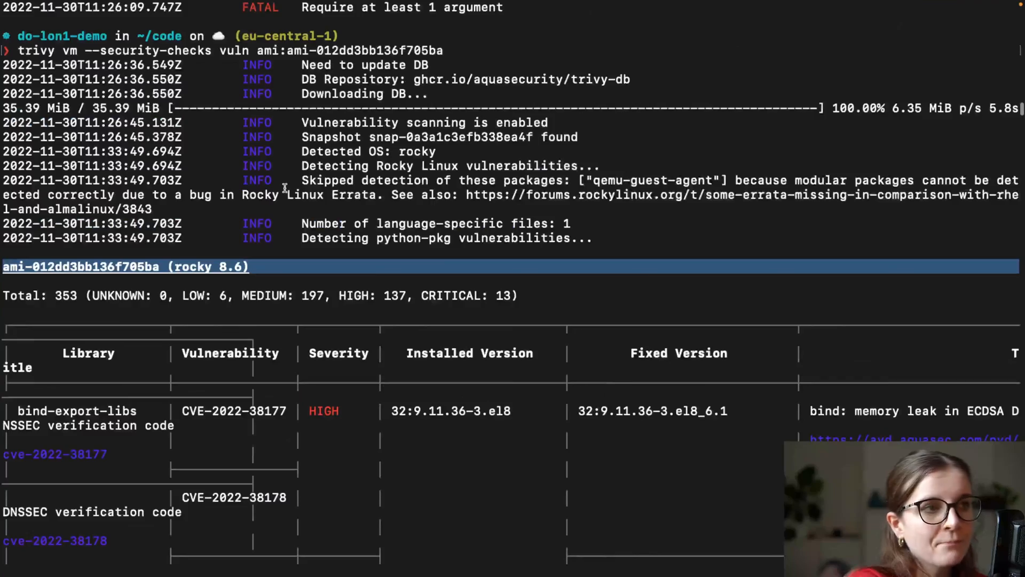
scroll("down", 3)
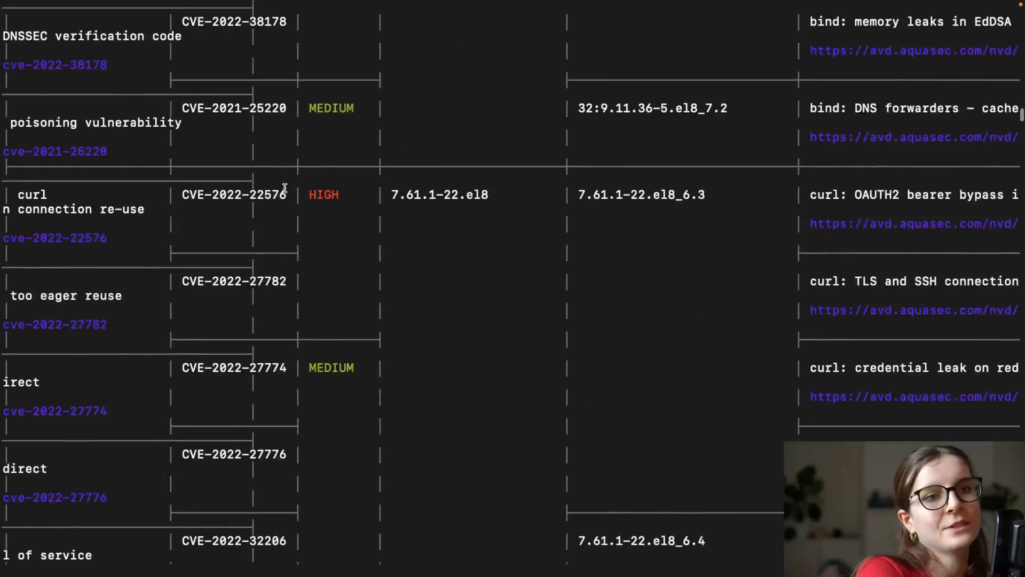
scroll("down", 3)
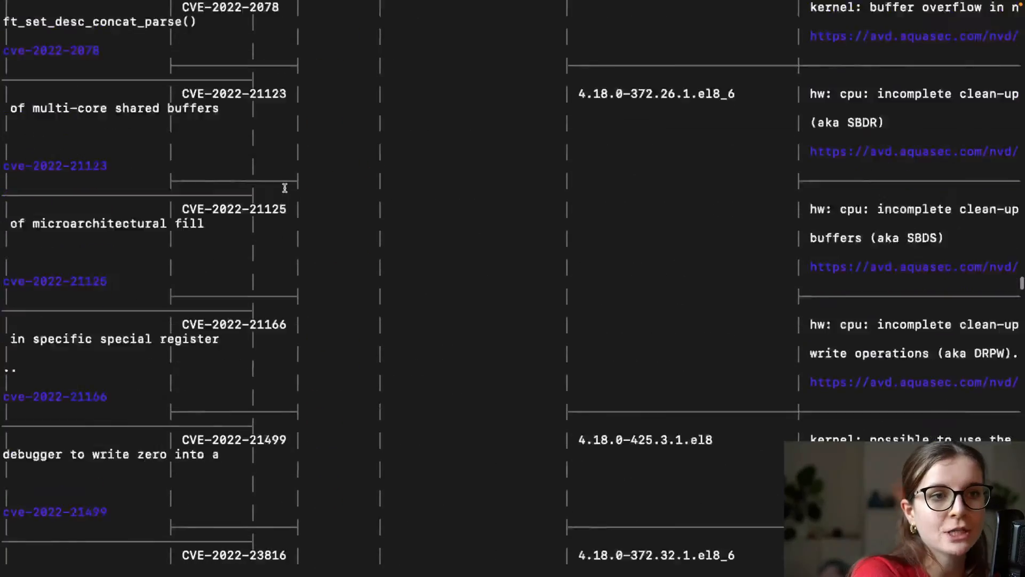
scroll("down", 3)
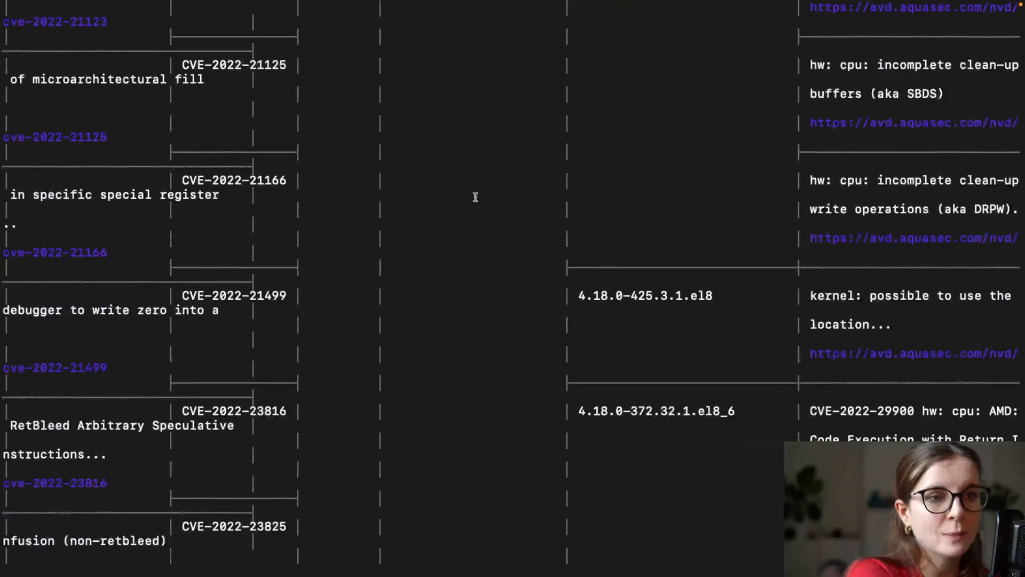
scroll("down", 3)
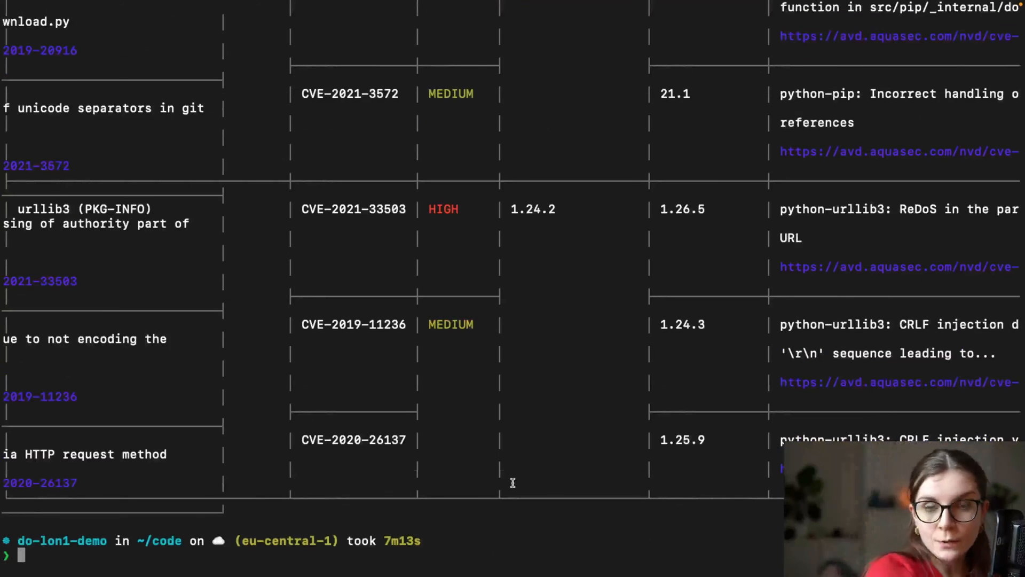
mouse_move(484, 383)
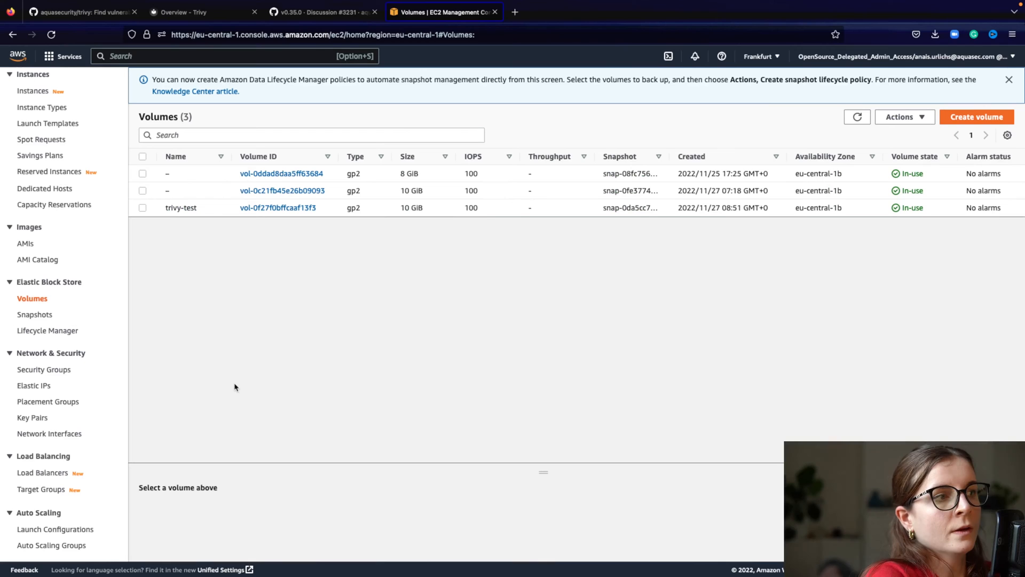
Via AMIs, Volumes and Snapshots, show details of snap-0a3a1c3efb338ea4f and copy its ID
left_click(24, 243)
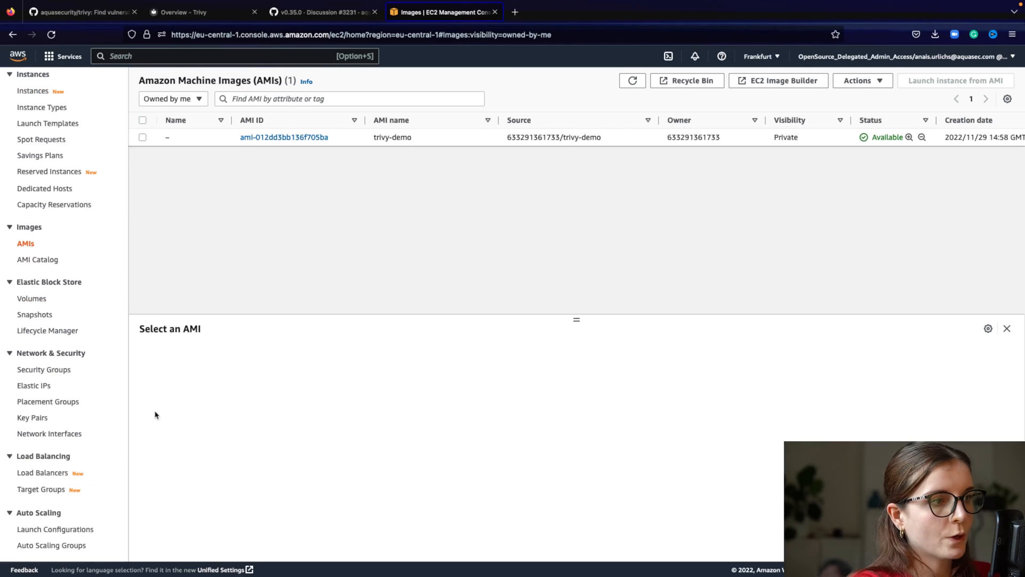
mouse_move(34, 314)
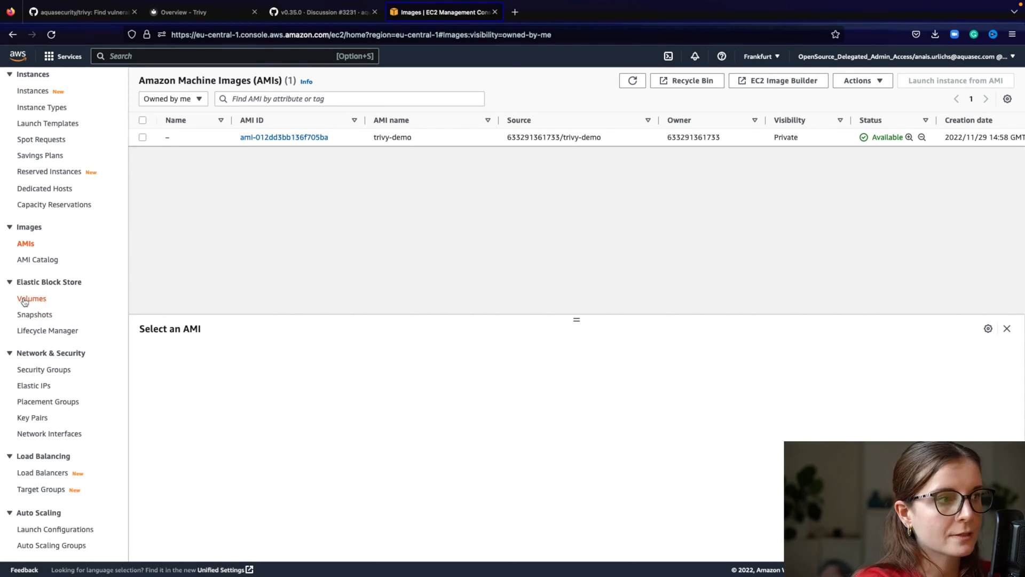
left_click(31, 298)
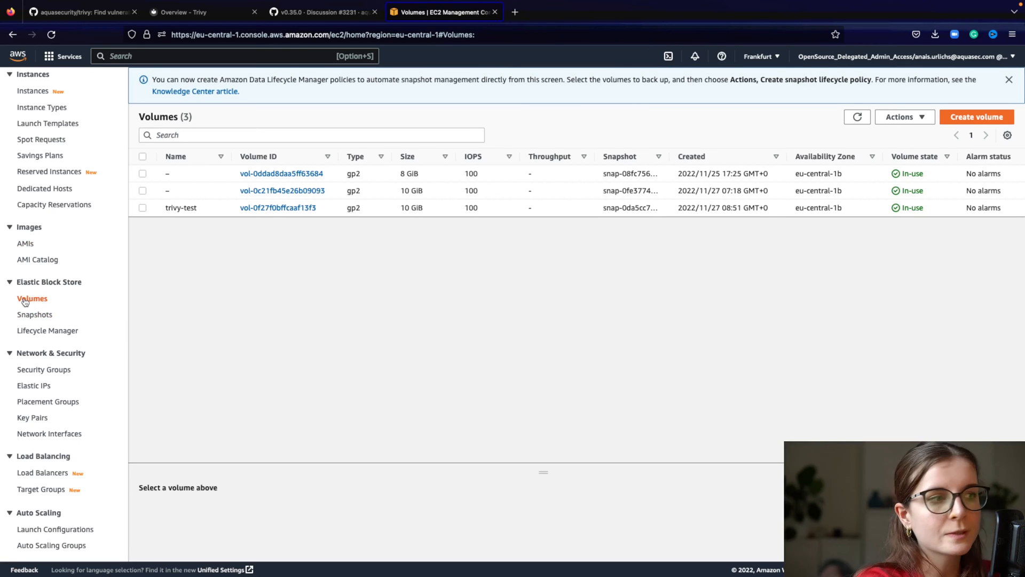
left_click(35, 314)
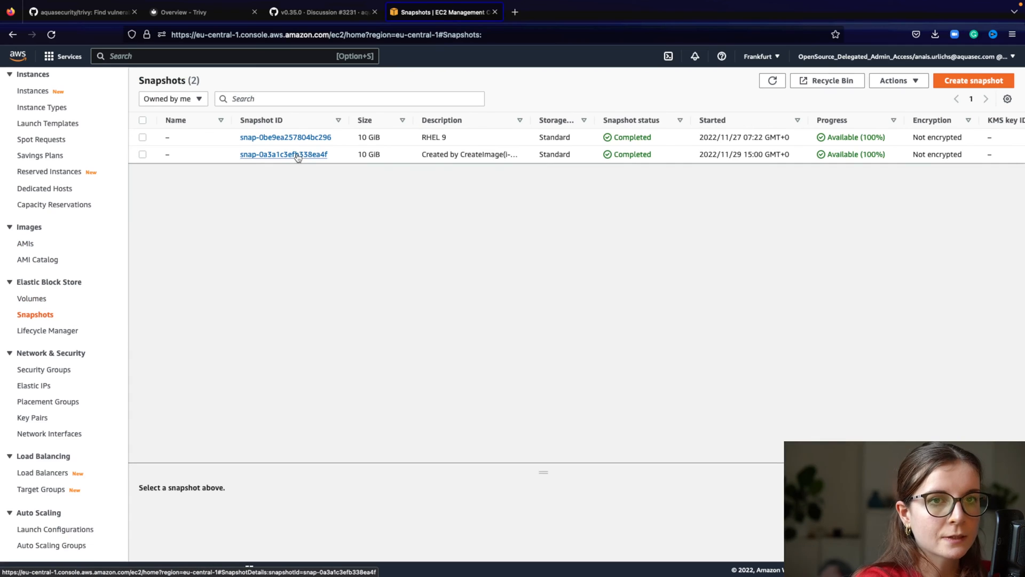
left_click(283, 154)
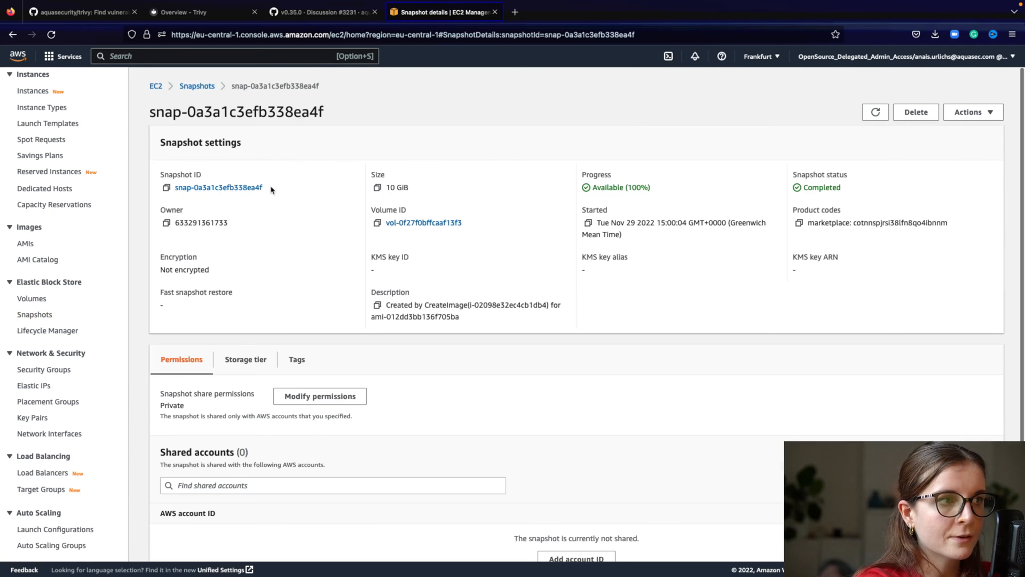
left_click(165, 188)
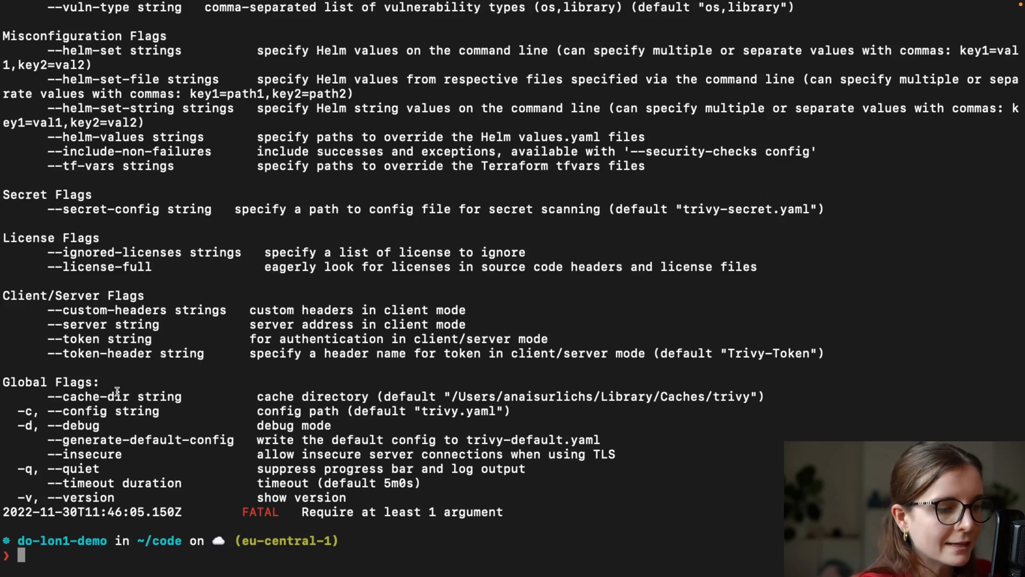
Run trivy vm ebs:snap-0a3a1c3efb338ea4f to scan the EBS snapshot for findings
type("trivy vm")
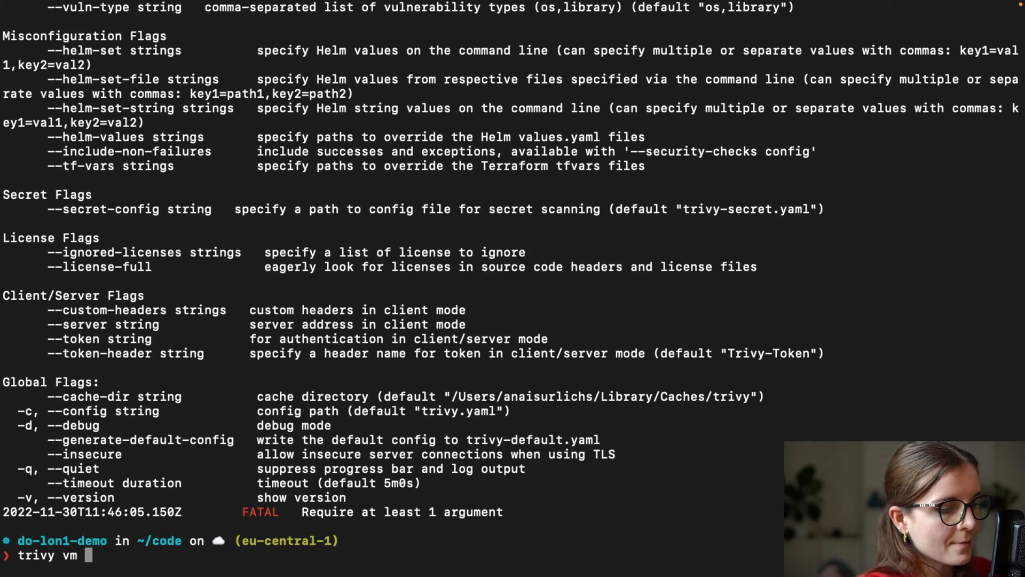
type("ebs:")
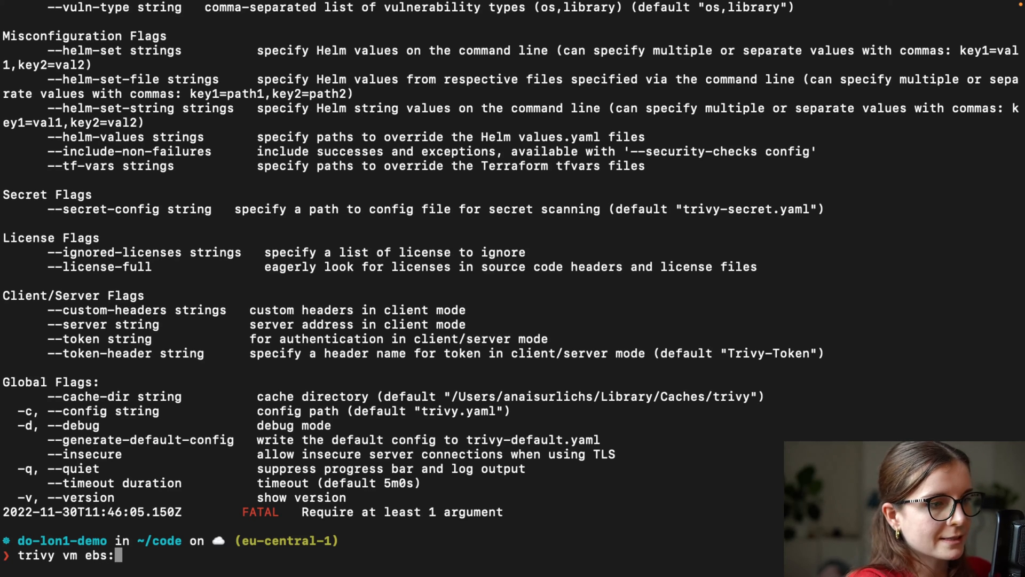
type("snap-0a3a1c3efb338ea4f")
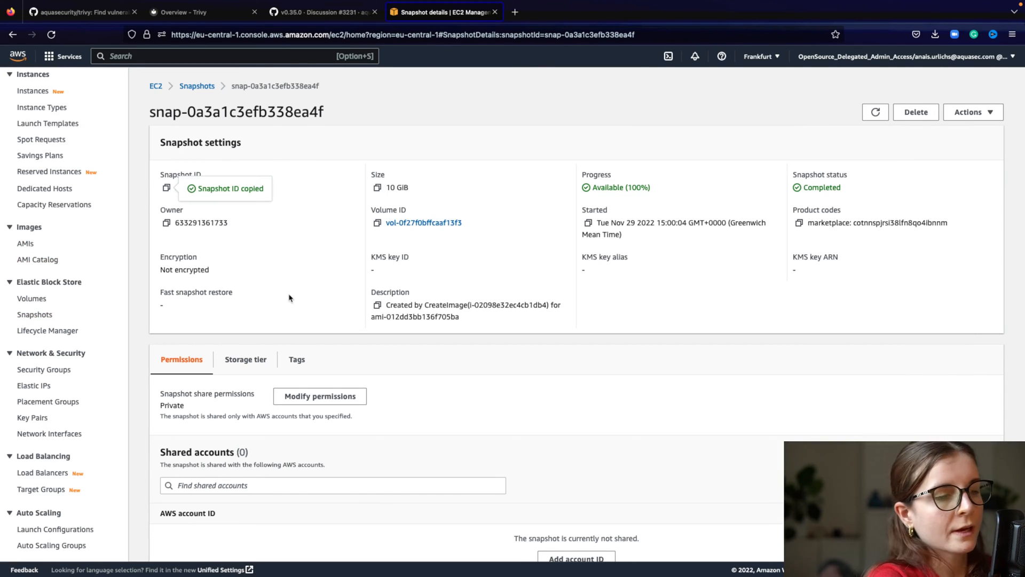
mouse_move(46, 309)
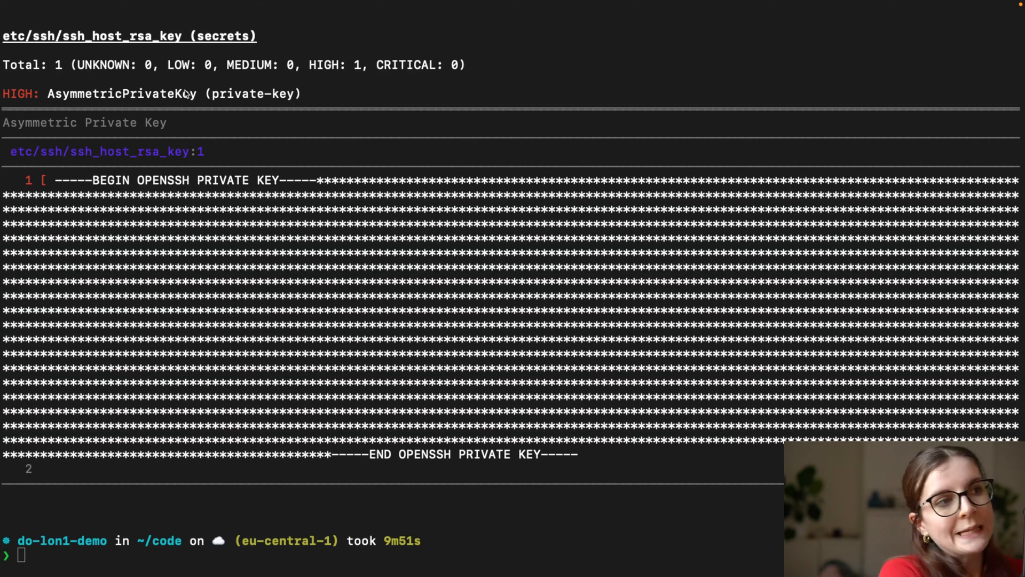
mouse_move(240, 132)
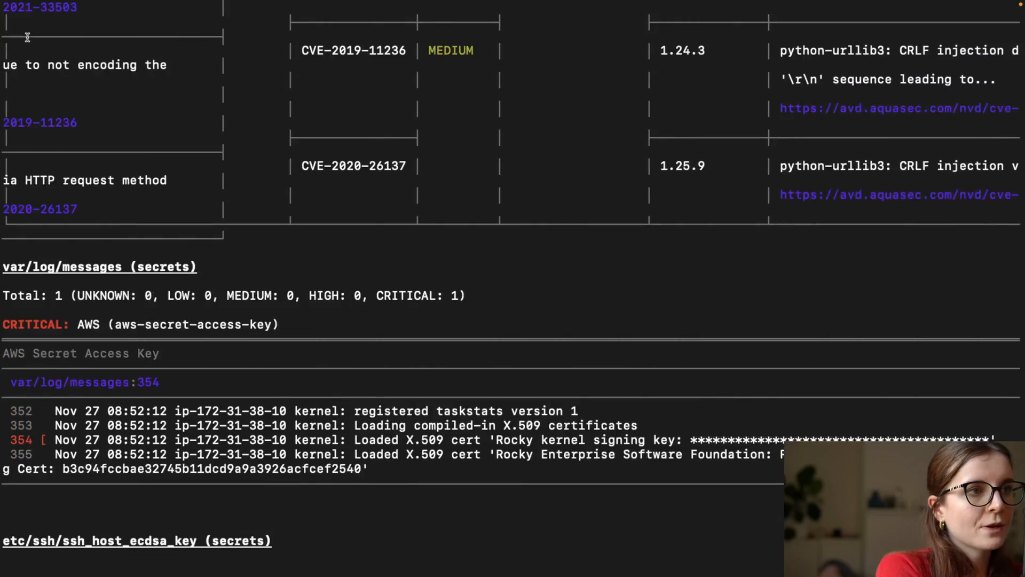
Scroll back down through the snapshot scan findings and retype trivy vm ebs:snap-0a3a1c3efb338ea4f at the prompt
scroll("down", 3)
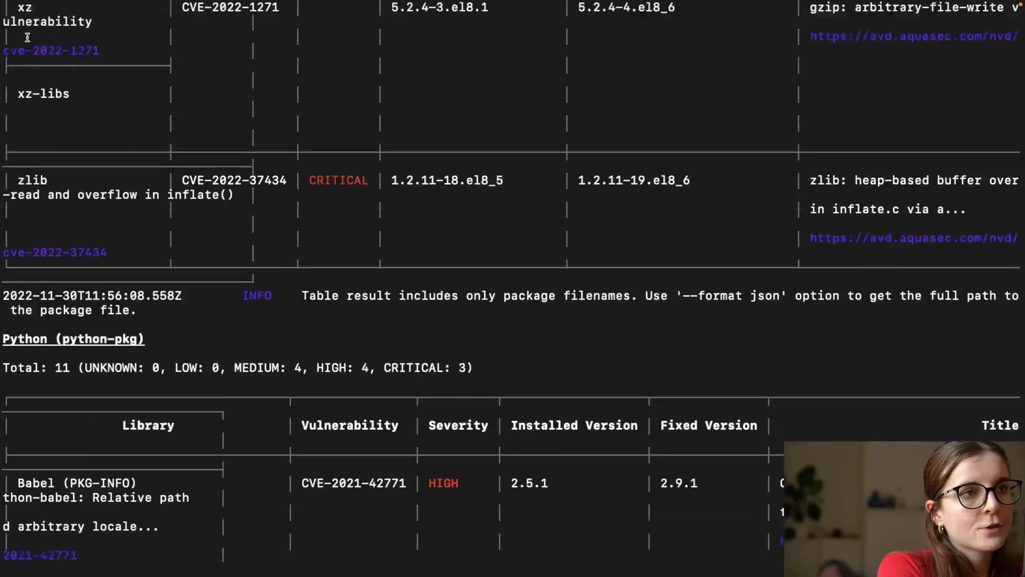
scroll("down", 3)
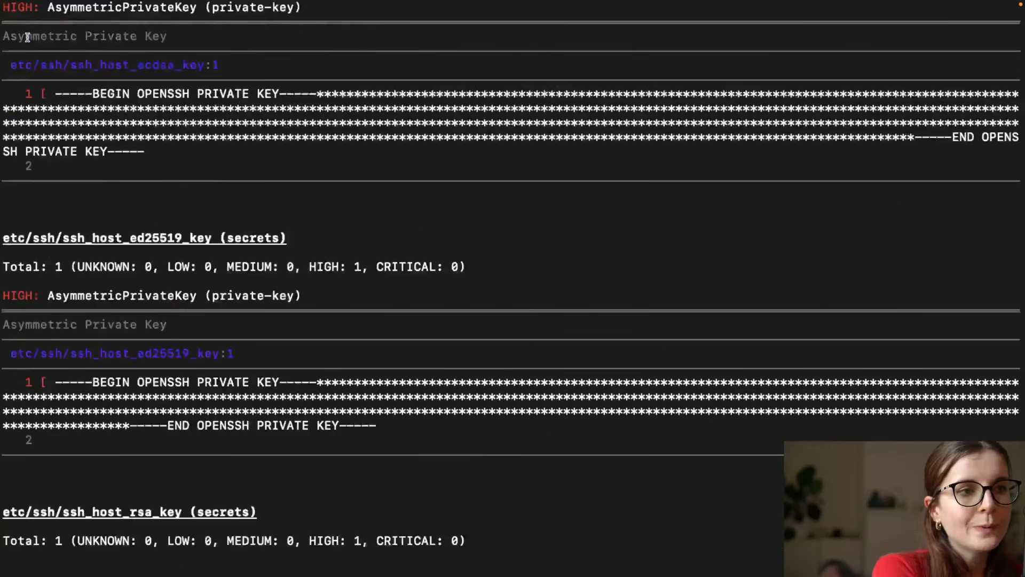
scroll("down", 3)
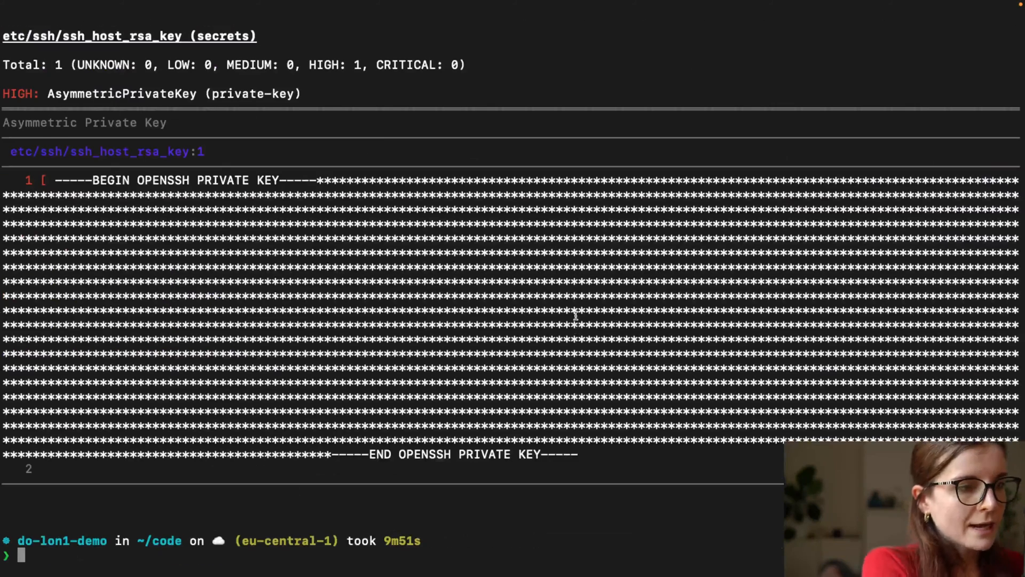
type("trivy vm ebs:snap-0a3a1c3efb338ea4f")
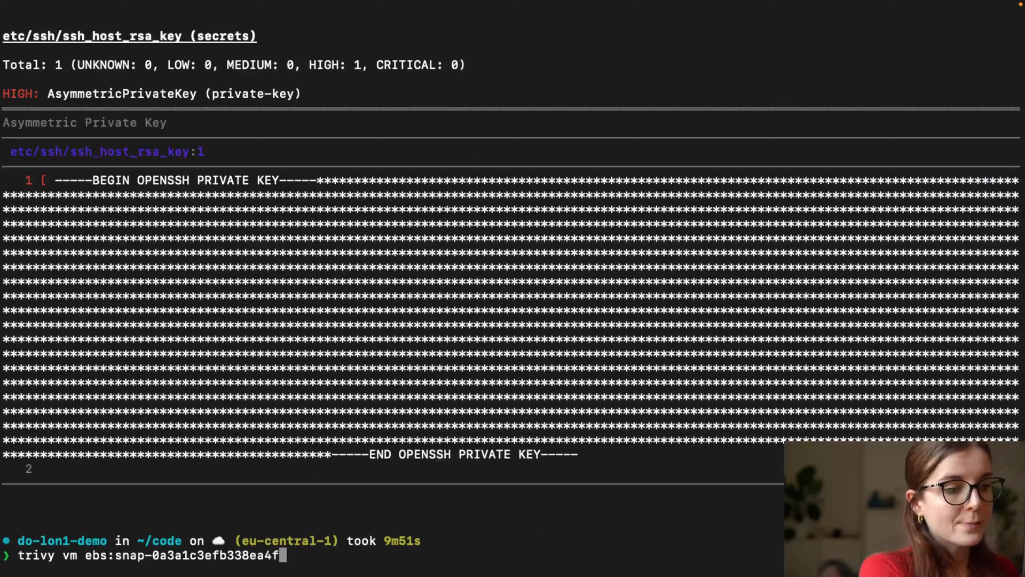